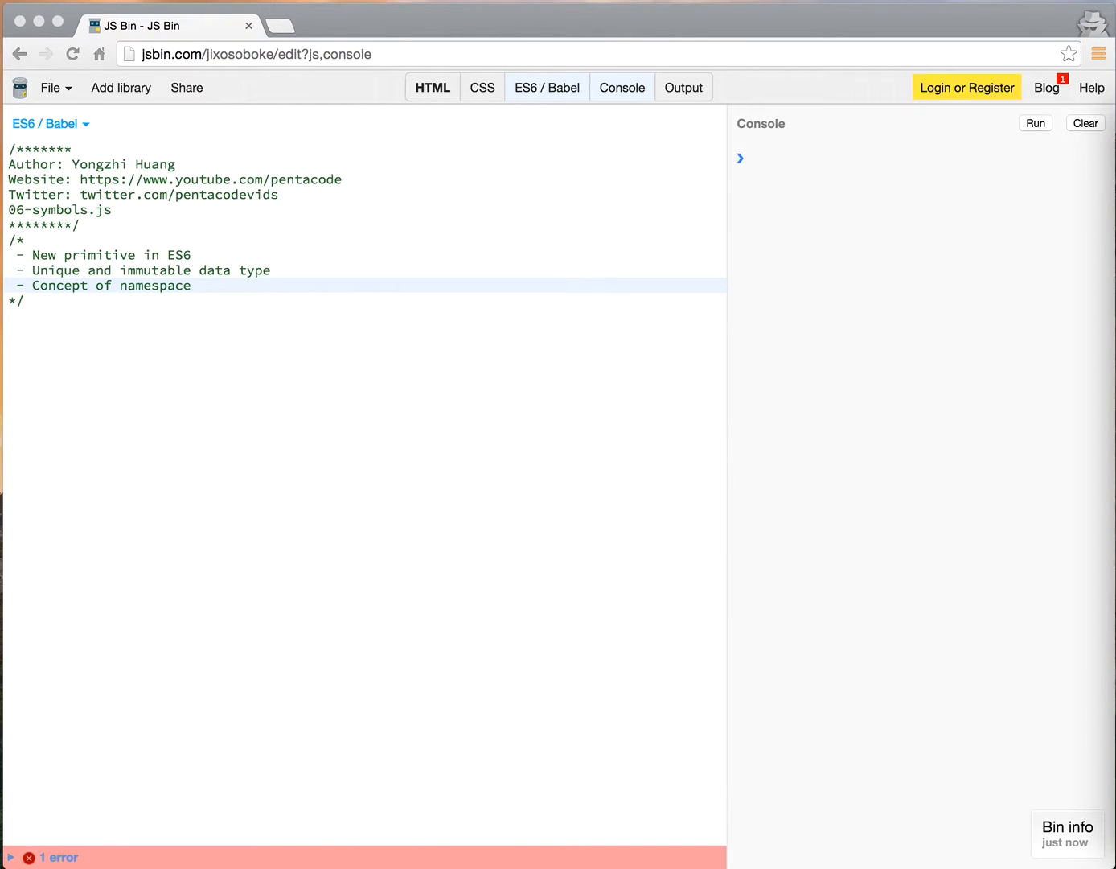
mouse_move(466, 324)
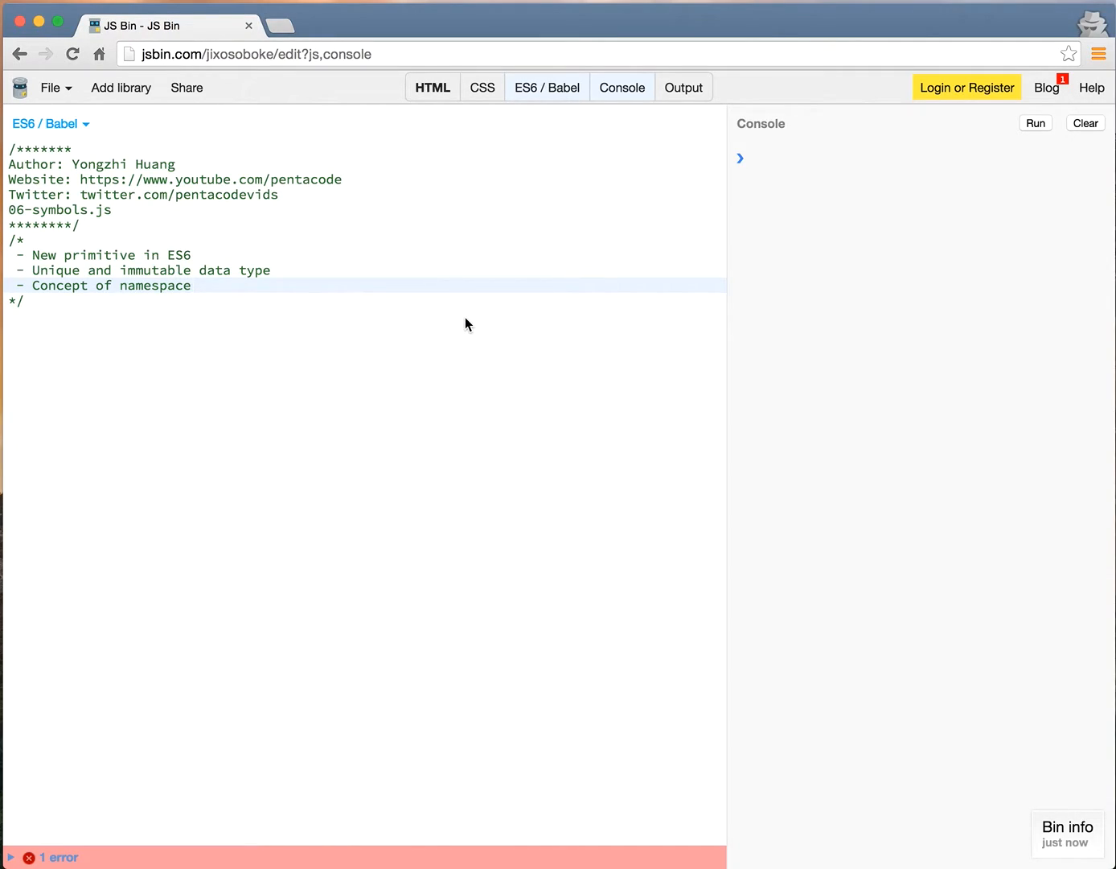
Step: Compare COLOR_BLUE and COLOR_BAD_BLUE, both 'blue', with === and run to log true
text(const COLOR_BLUE = 'blue';)
text(console.log(COLOR_BLUE === COLOR_BAD_BLUE);)
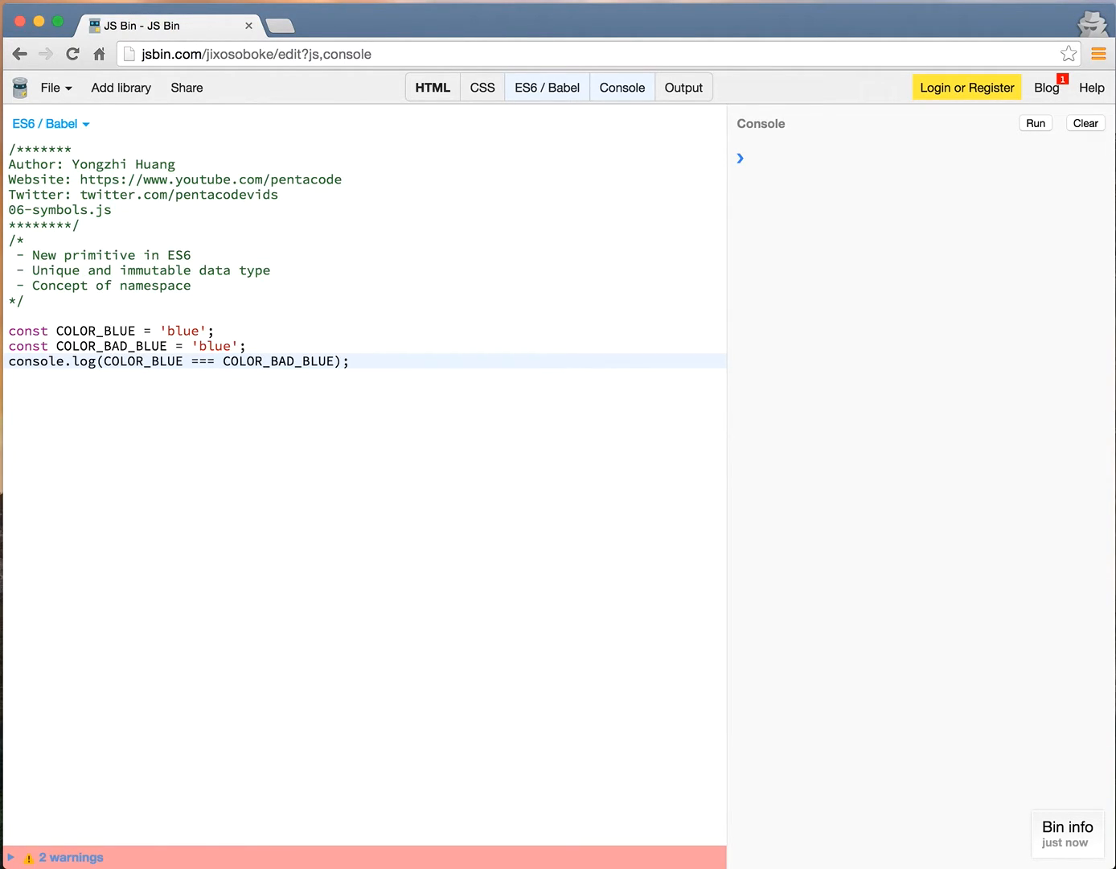
click(348, 361)
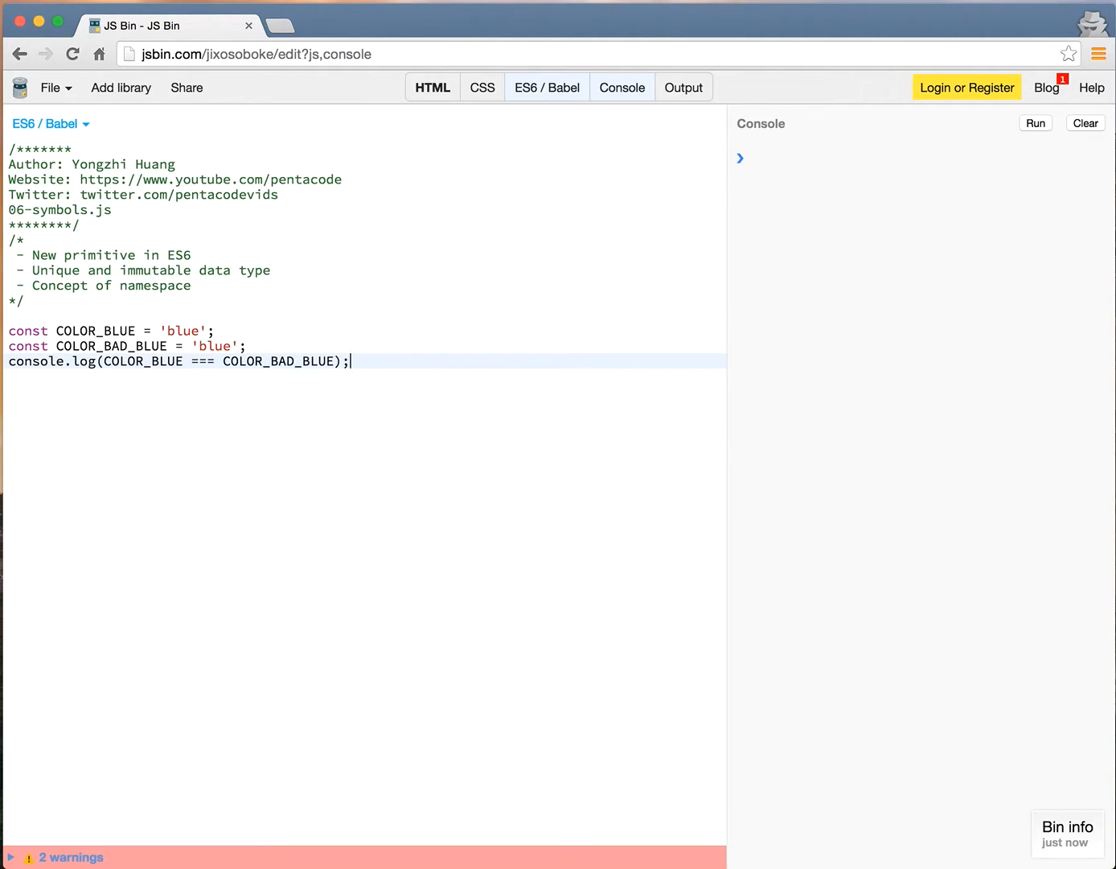
click(1035, 123)
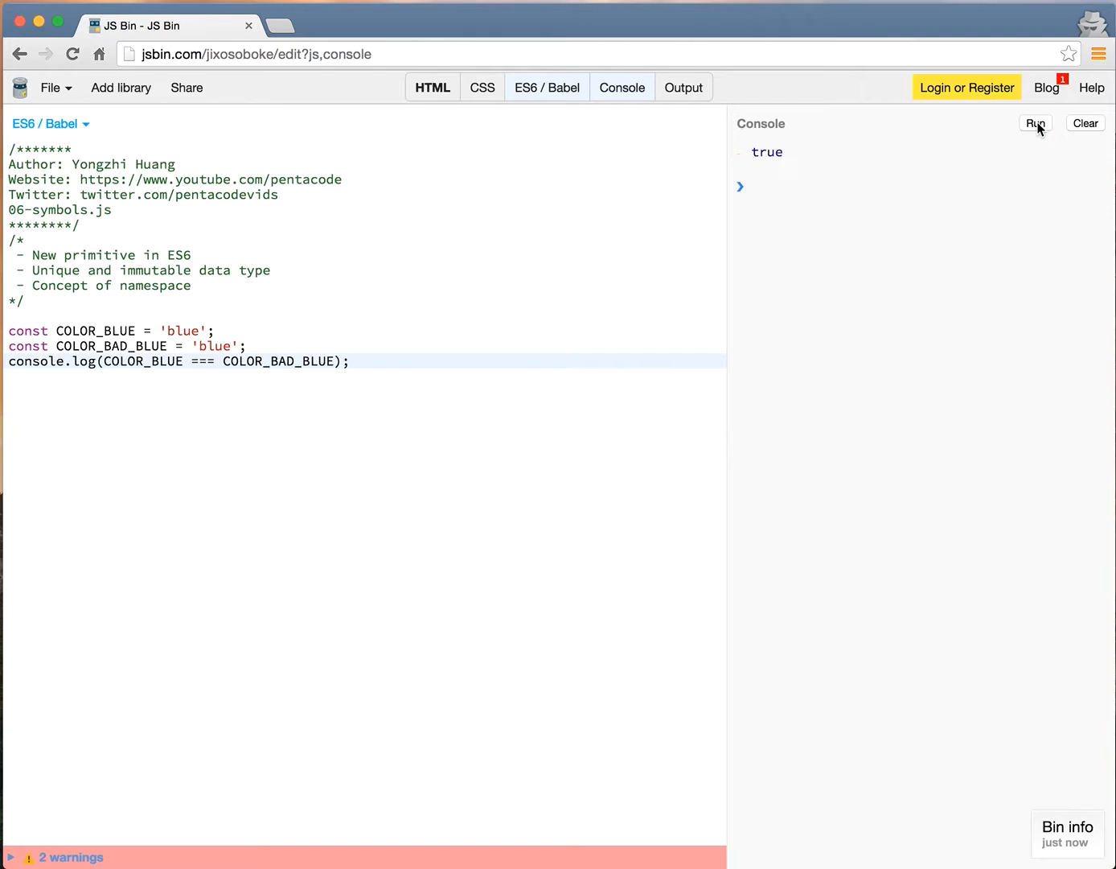
mouse_move(704, 380)
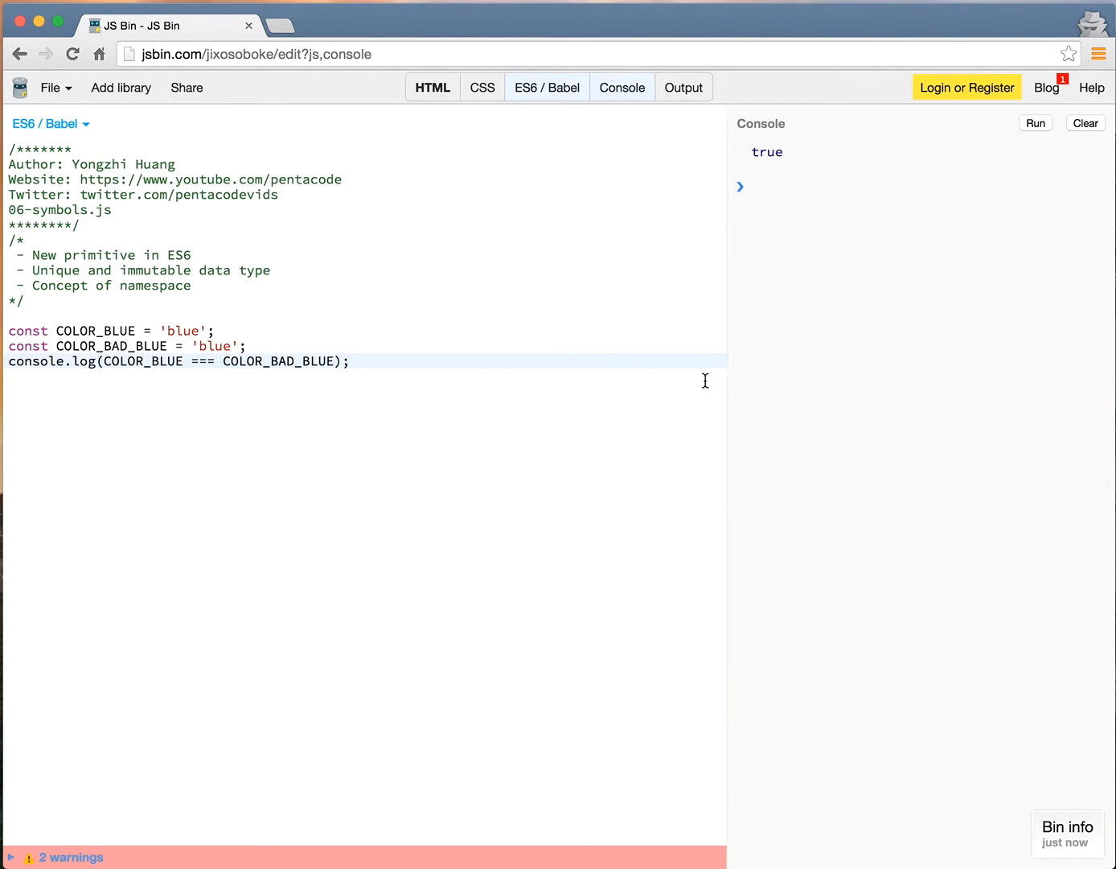
mouse_move(186, 339)
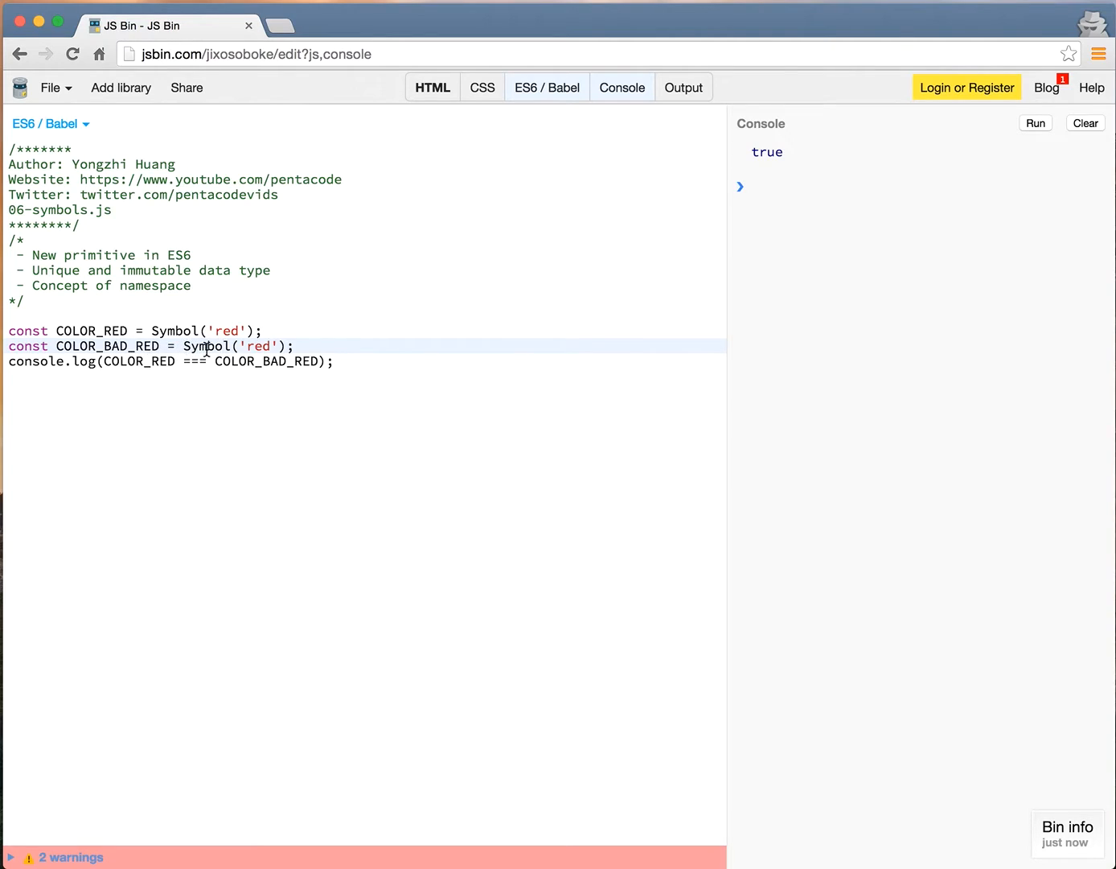
mouse_move(103, 363)
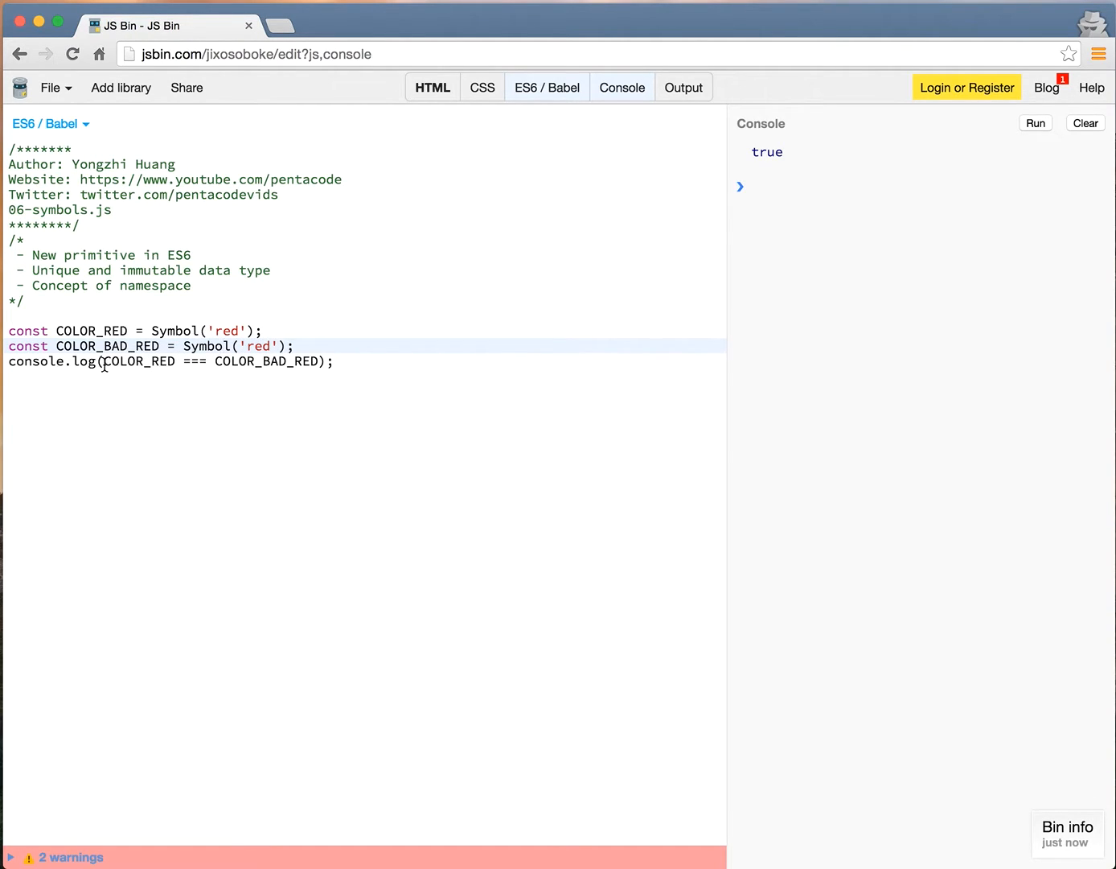
mouse_move(411, 330)
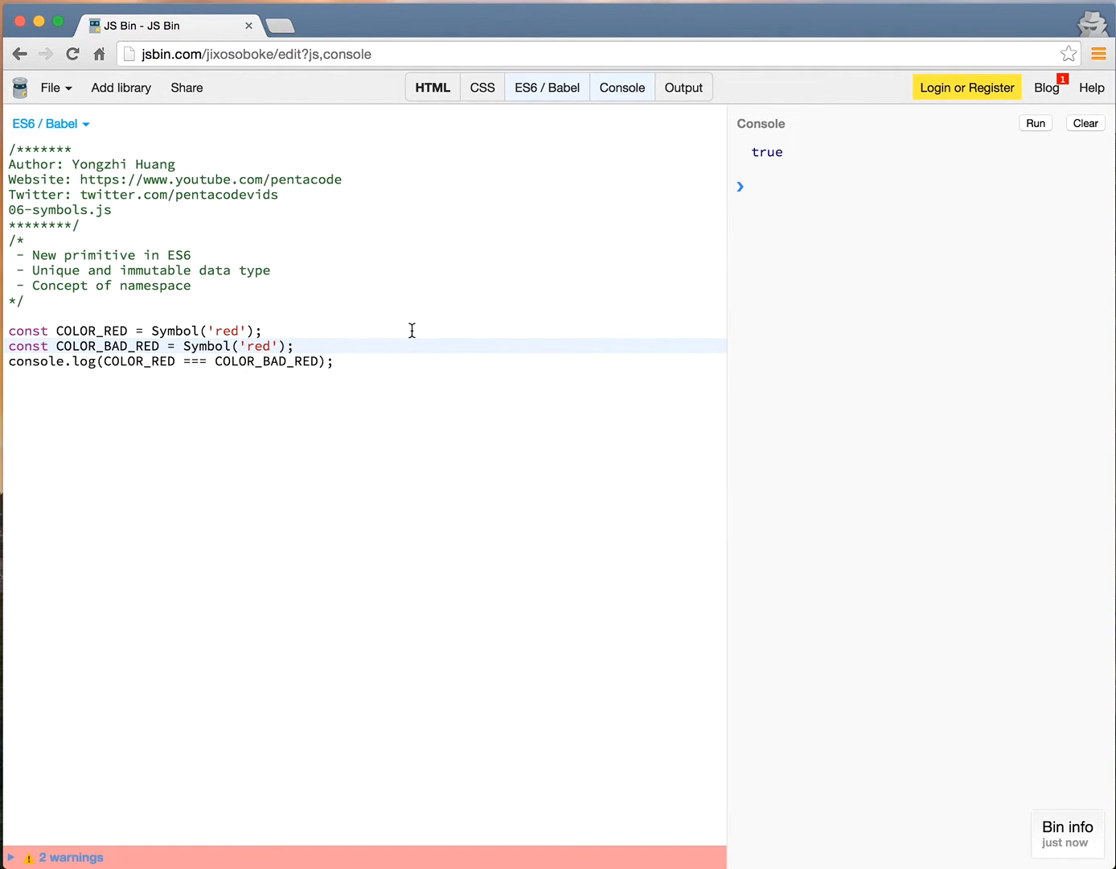
Step: Clear the console and rerun the Symbol('red') comparison, which logs false
click(1035, 123)
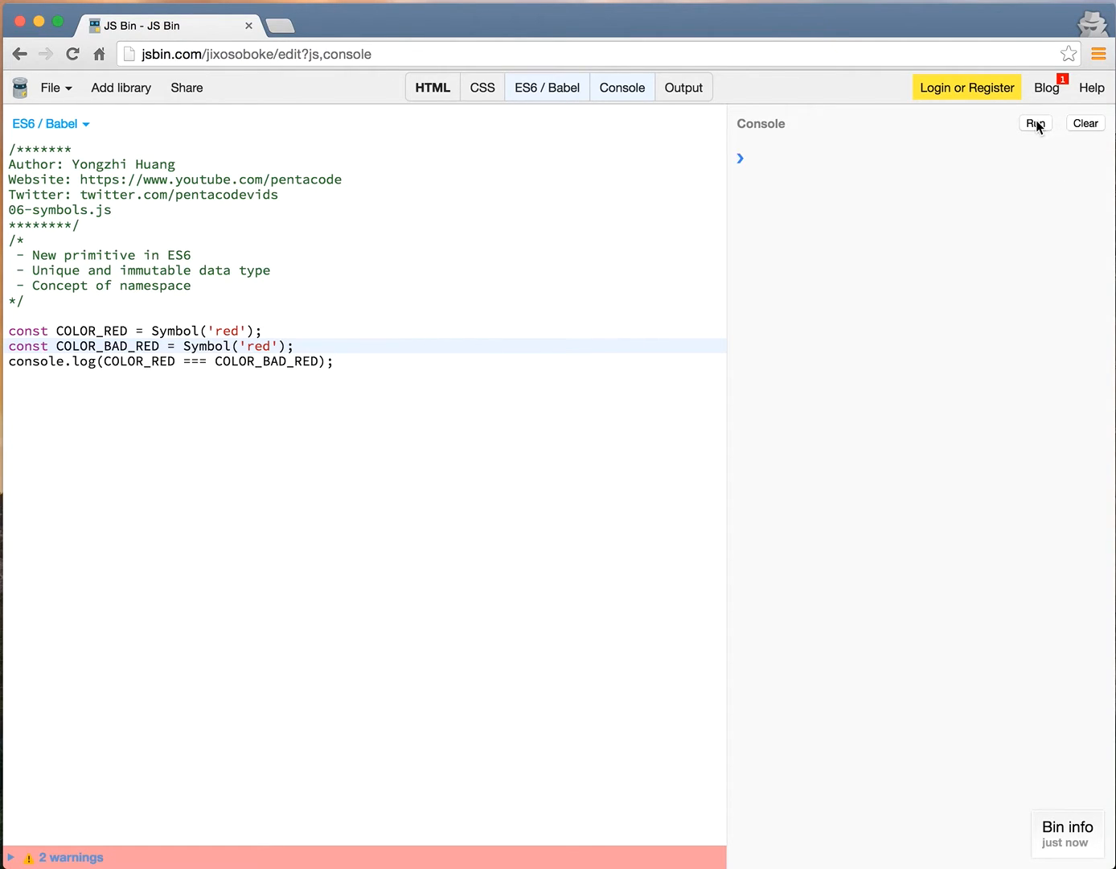
click(1036, 123)
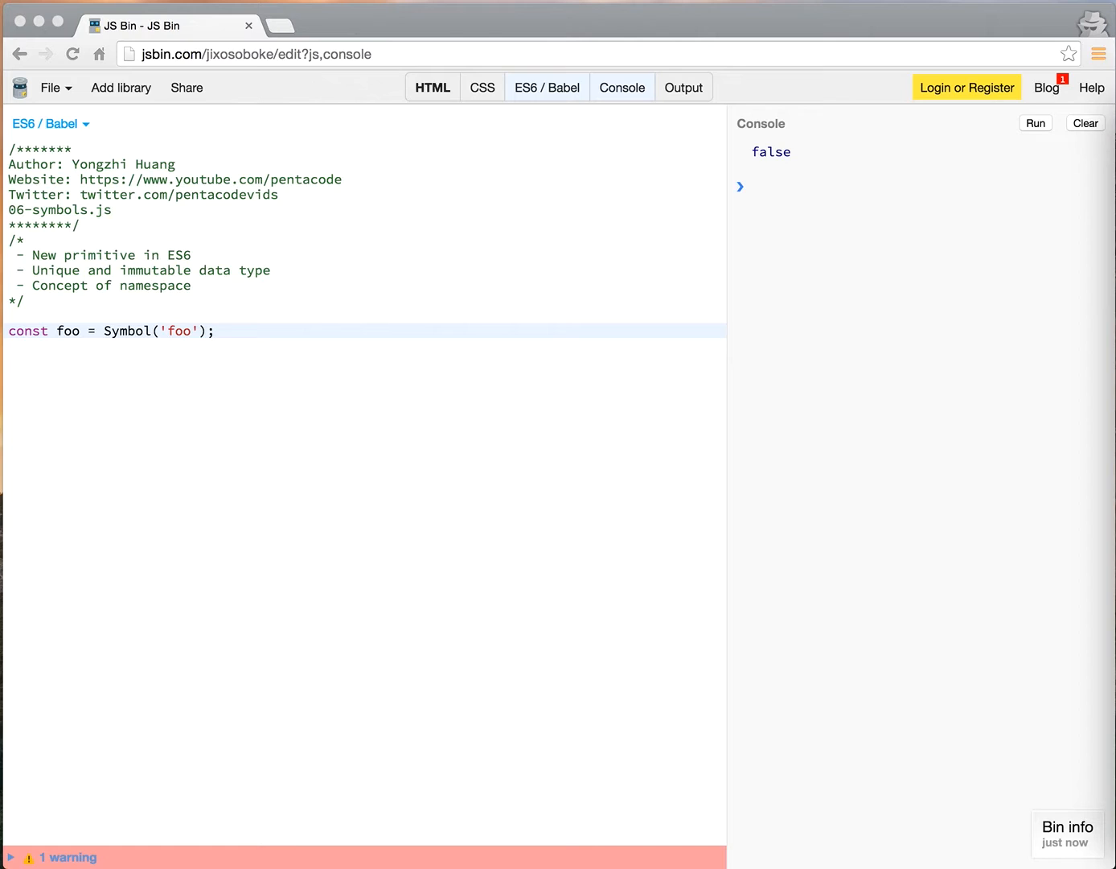
Step: Run a new Symbol('foo') line to show 'Symbol is not a constructor', then delete it
text('\)
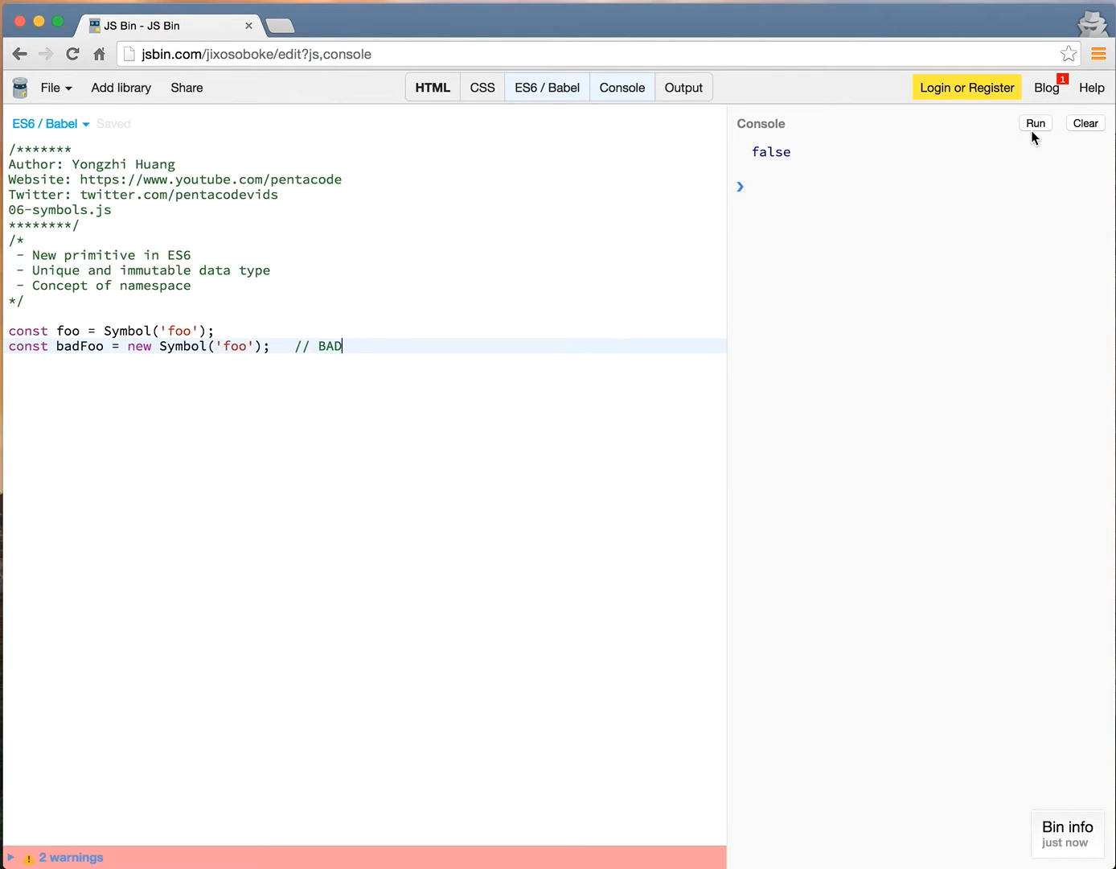
click(1035, 123)
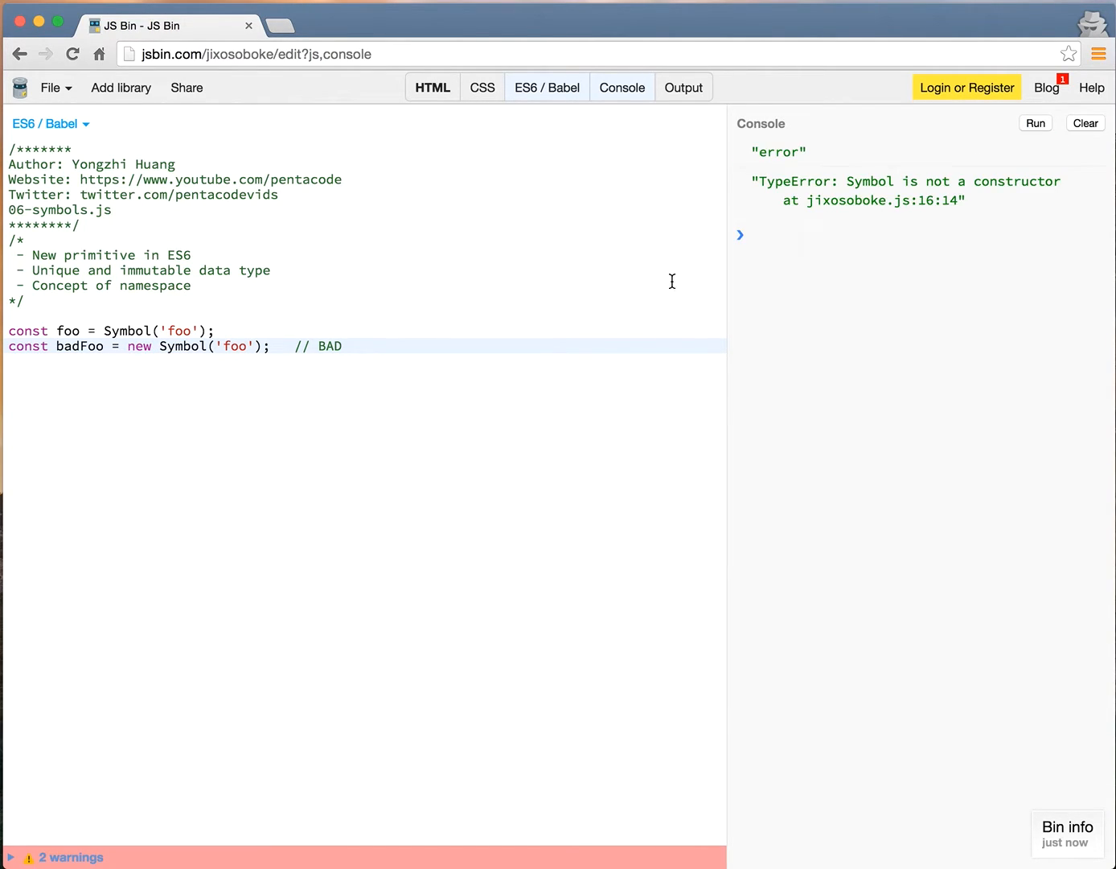
mouse_move(672, 369)
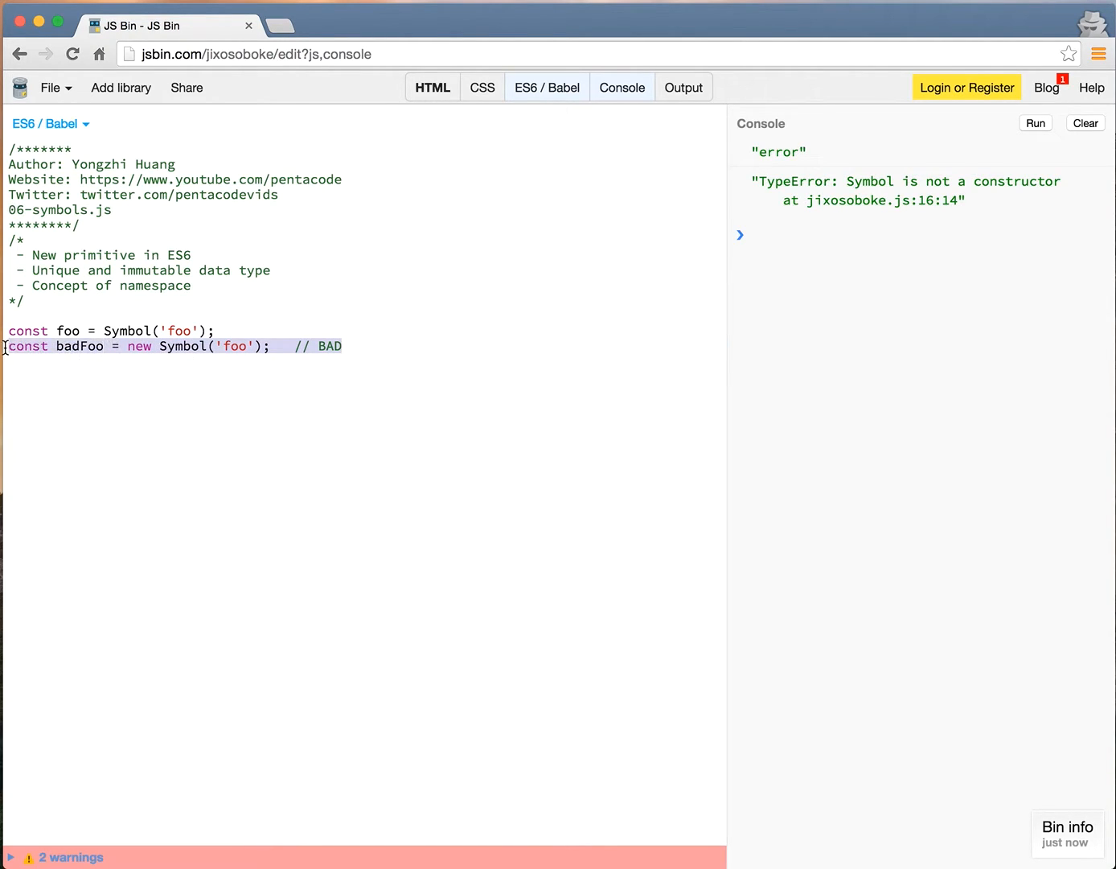
key(Backspace)
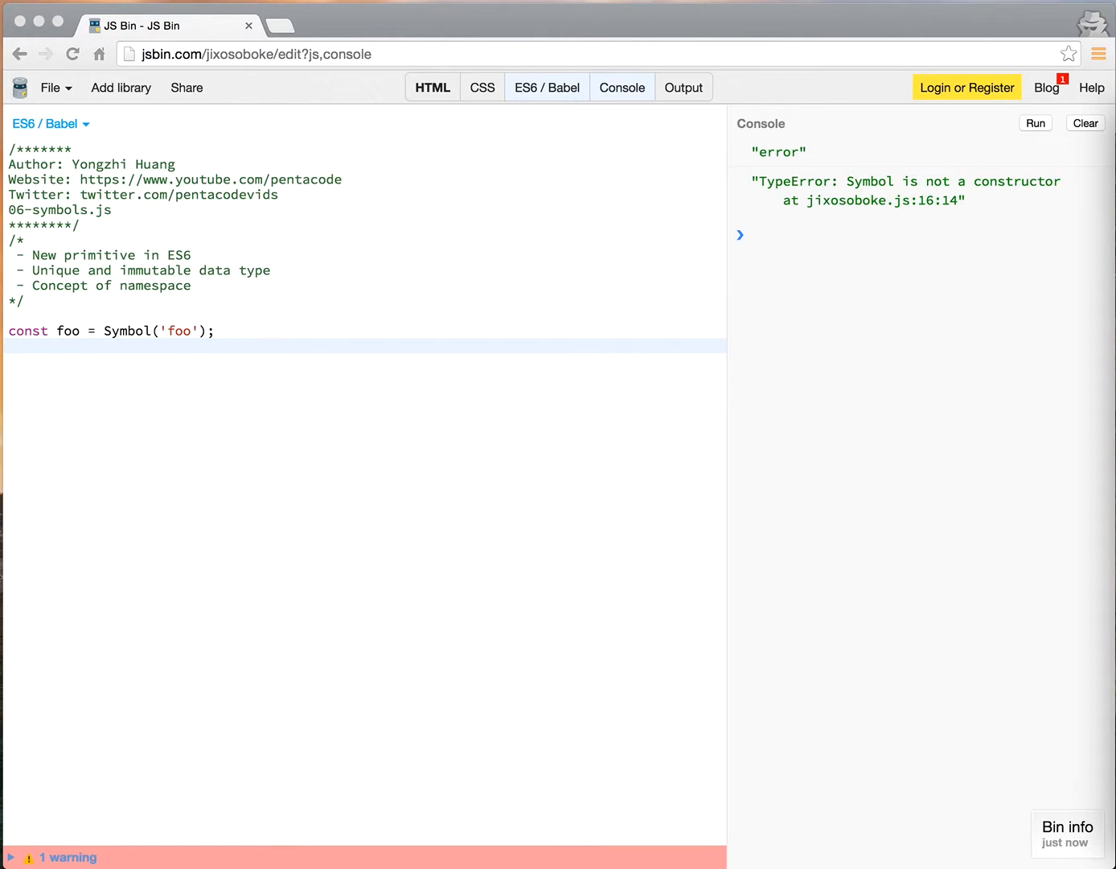
mouse_move(385, 357)
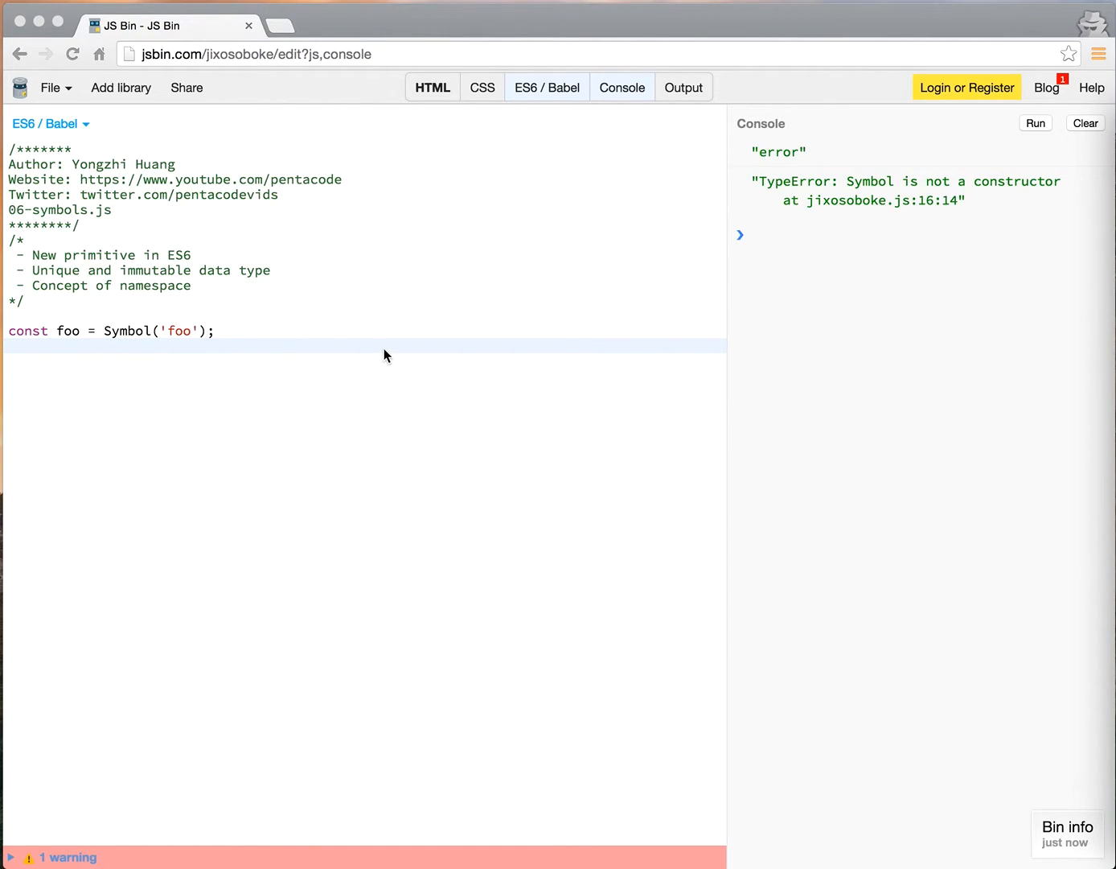
Step: Run const sentence = 'My favorite word is ' + foo; and highlight the concatenated foo
text(const sentence = 'My favorite word is ' + foo;)
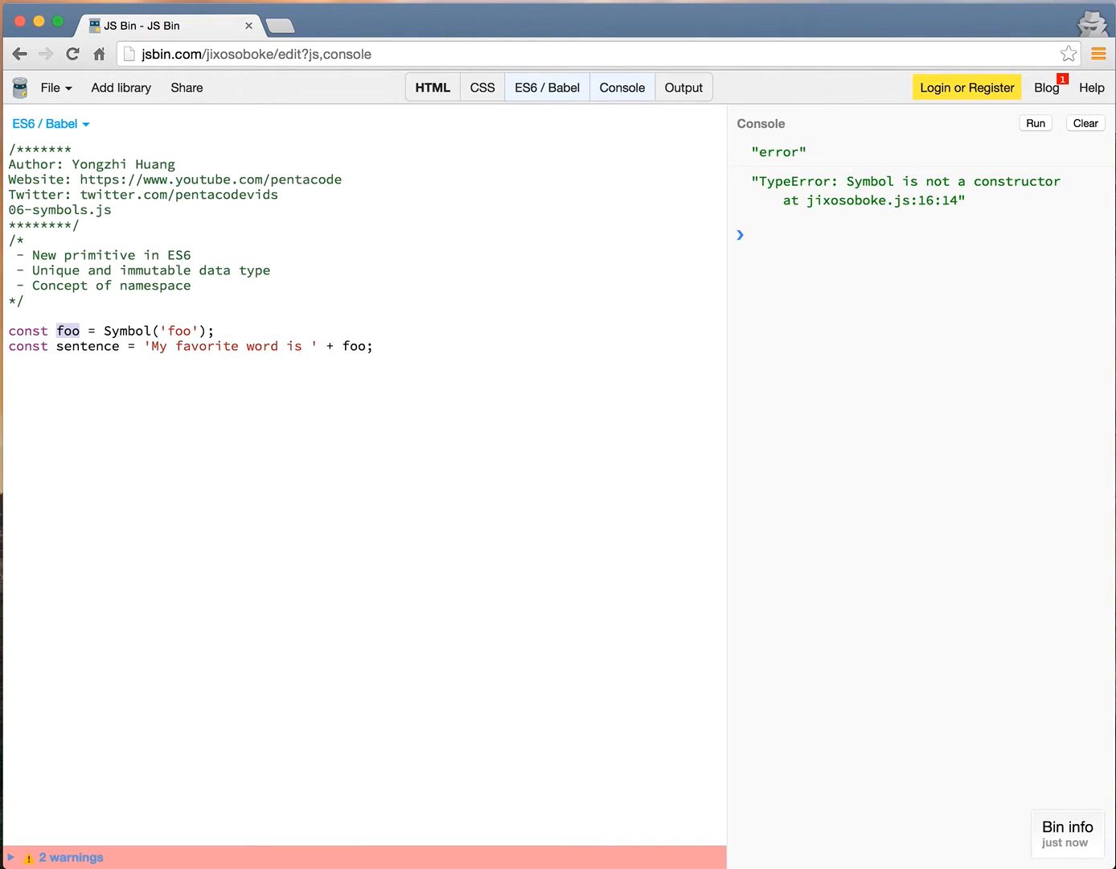
click(1035, 123)
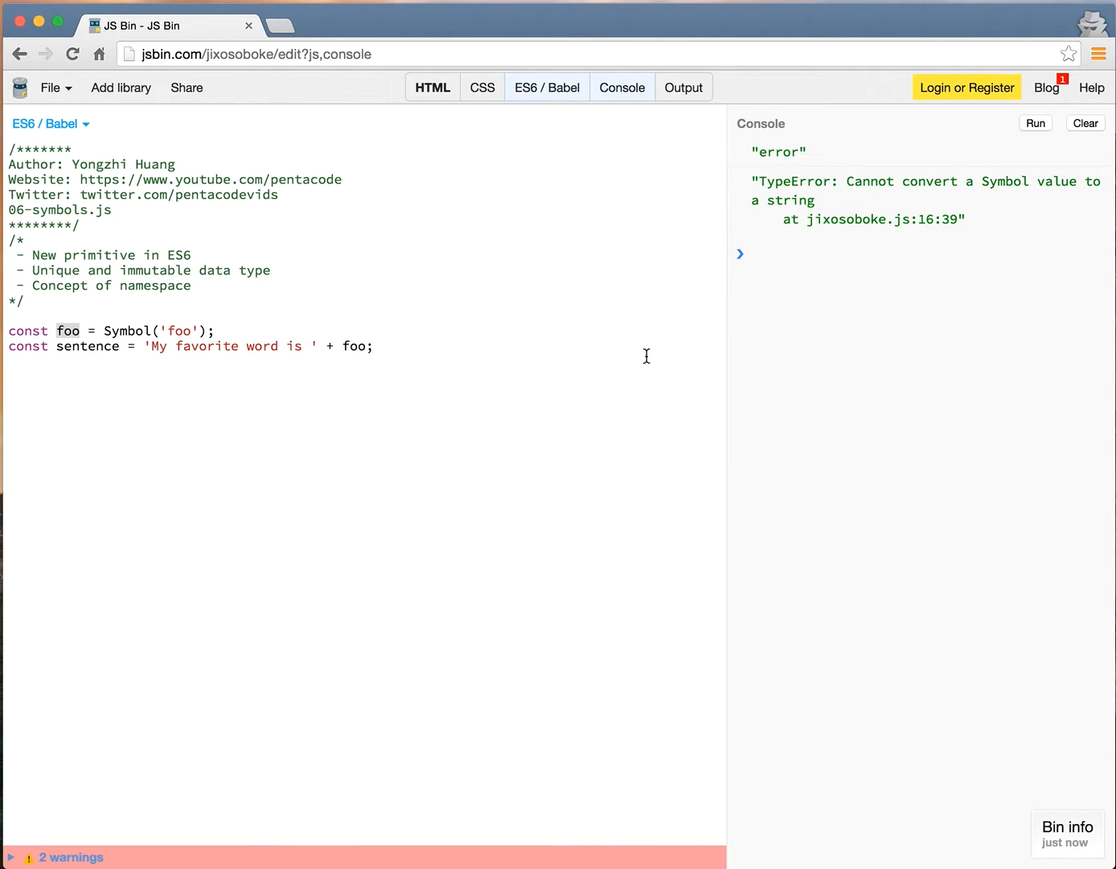
mouse_move(981, 179)
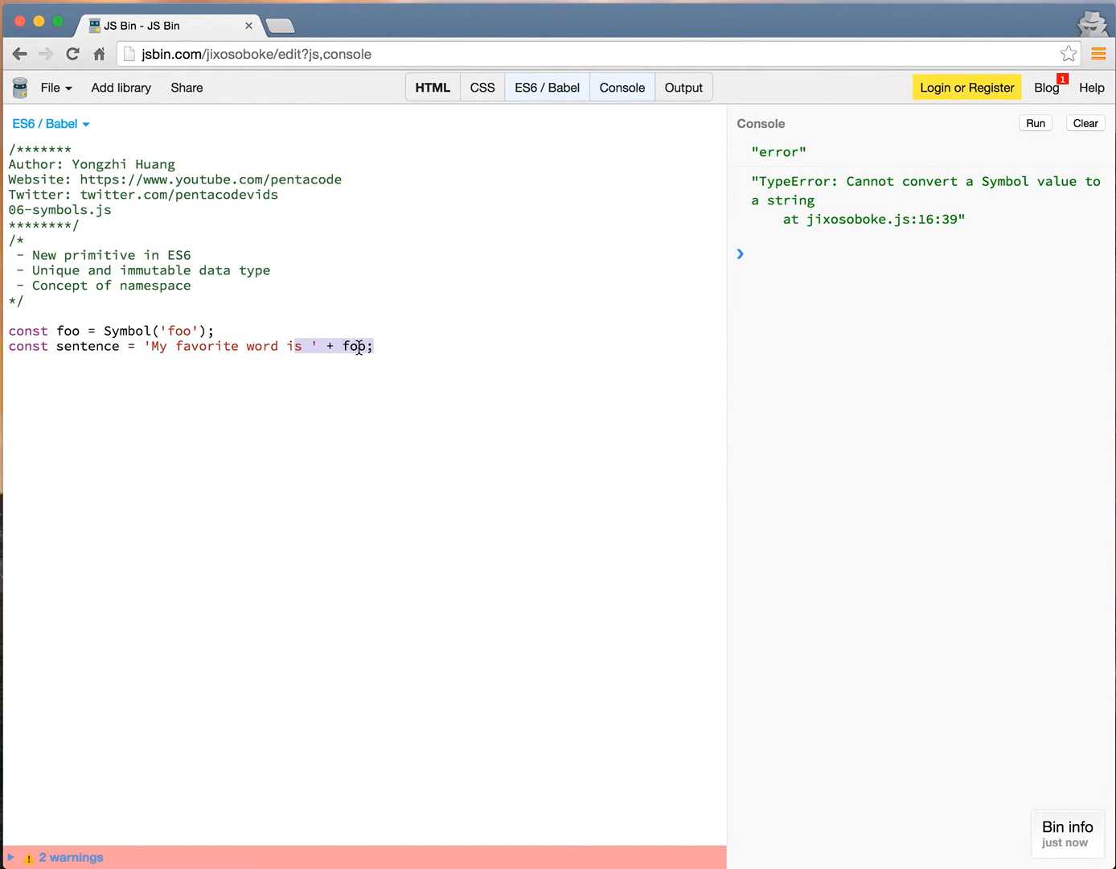
click(314, 346)
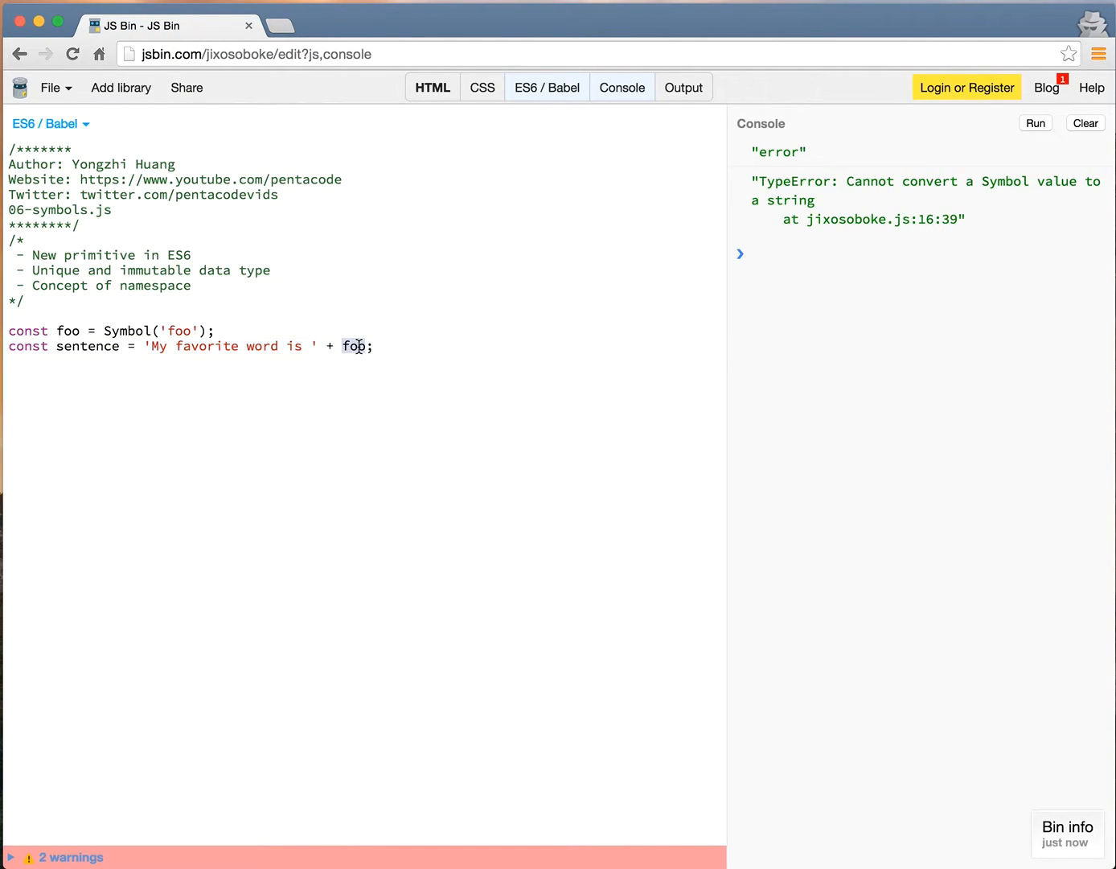
click(394, 346)
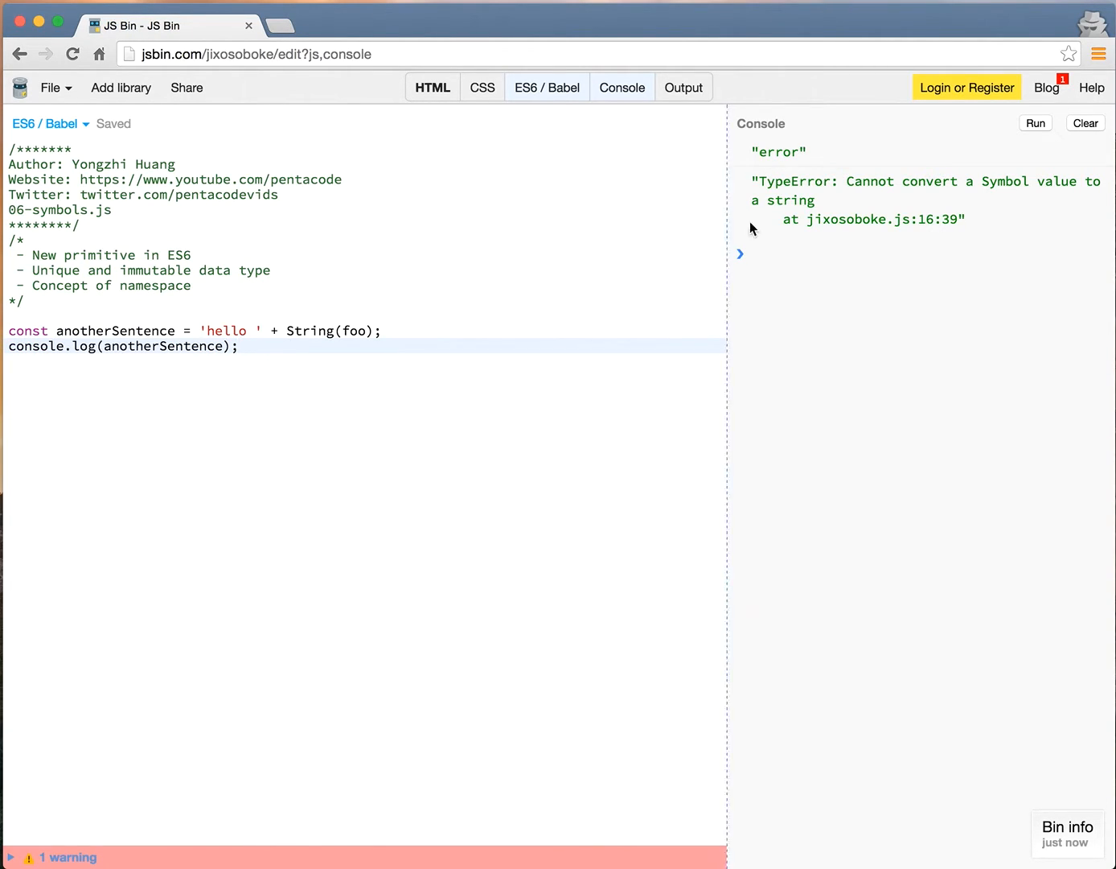
Step: Re-add const foo = Symbol('foo') and run the String(foo) version
double_click(310, 331)
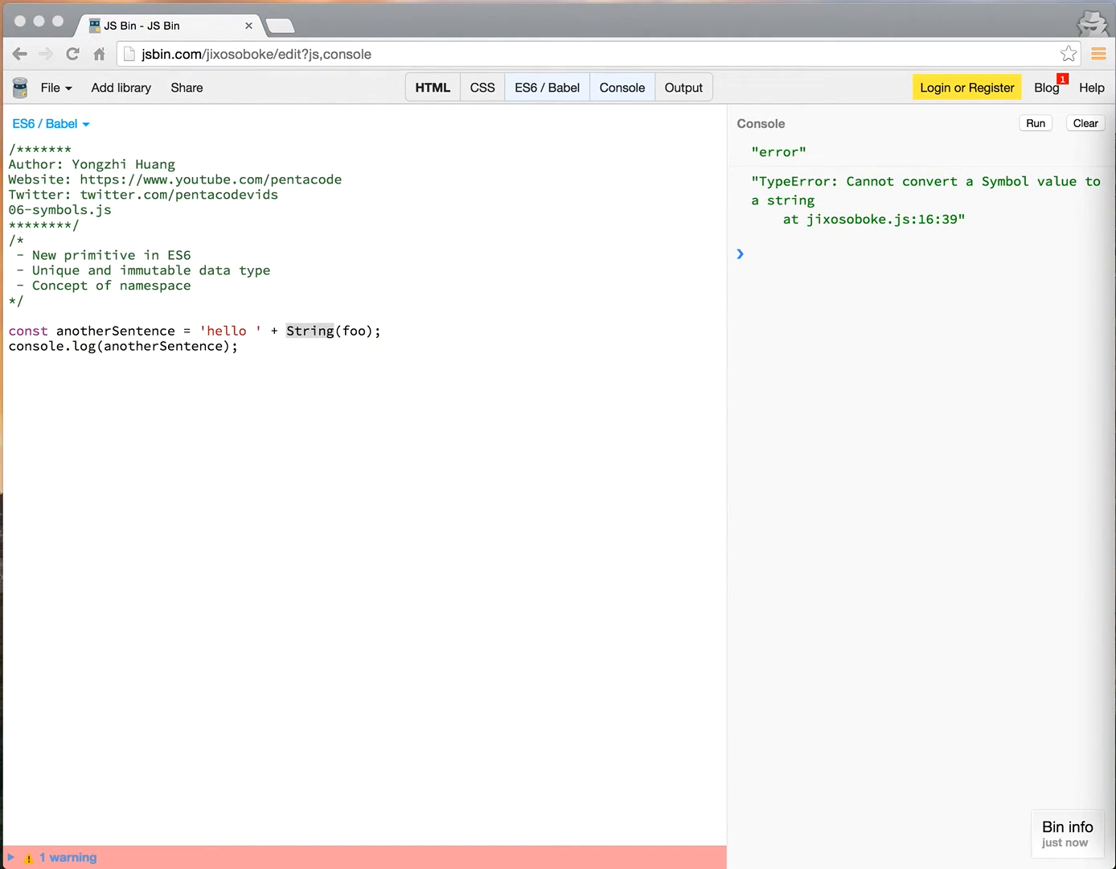
mouse_move(365, 314)
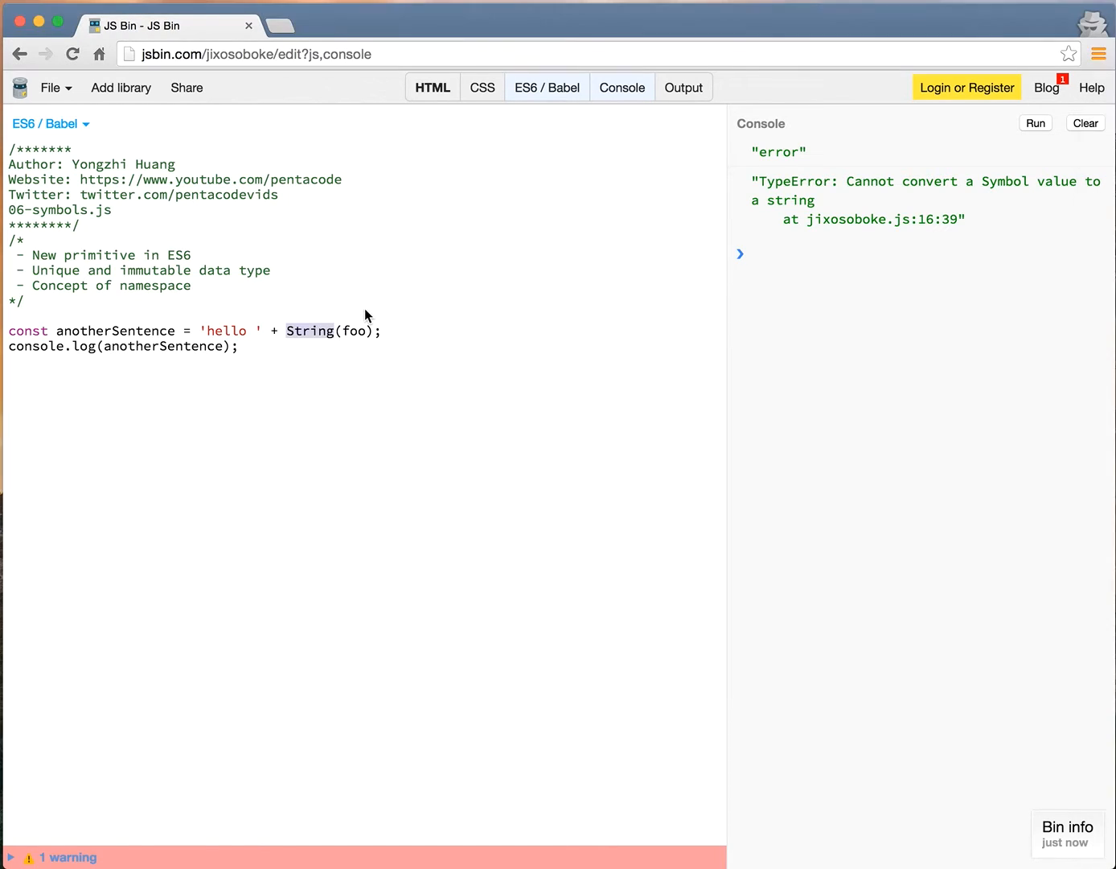
text(const foo = Symbol('foo');)
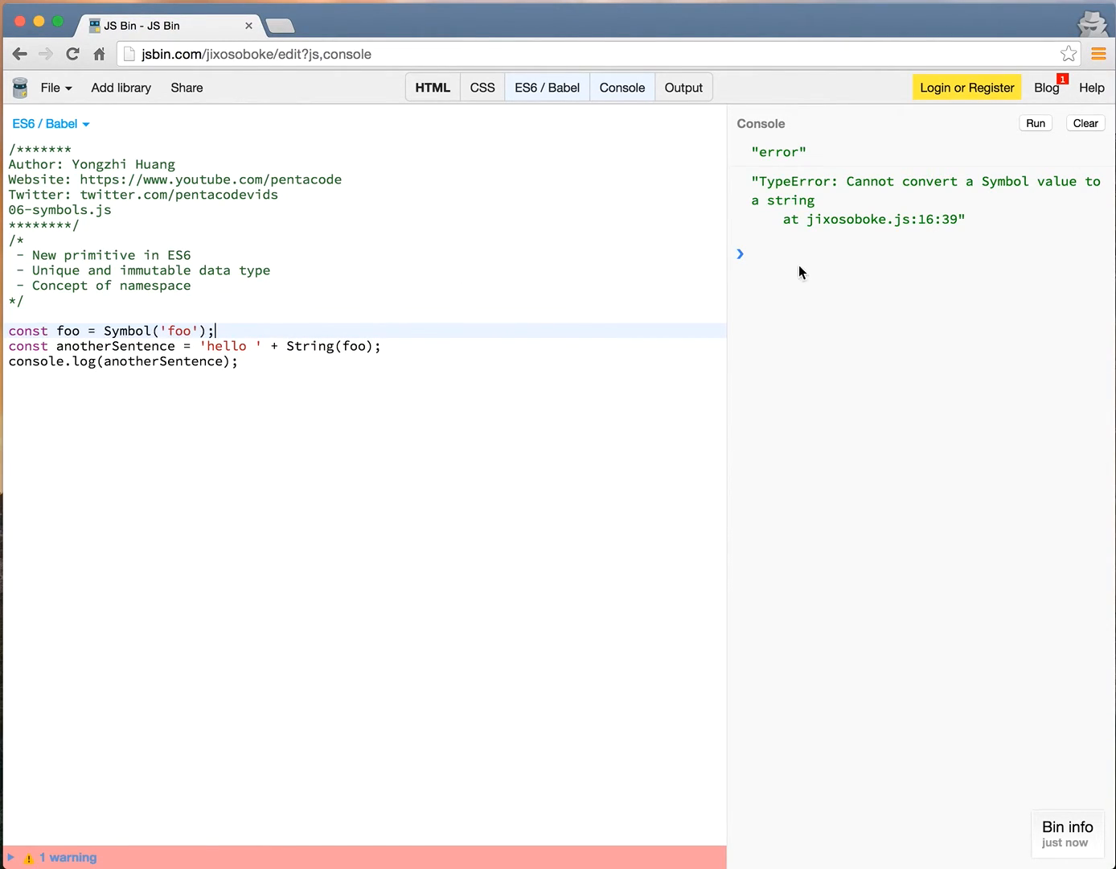
click(1036, 123)
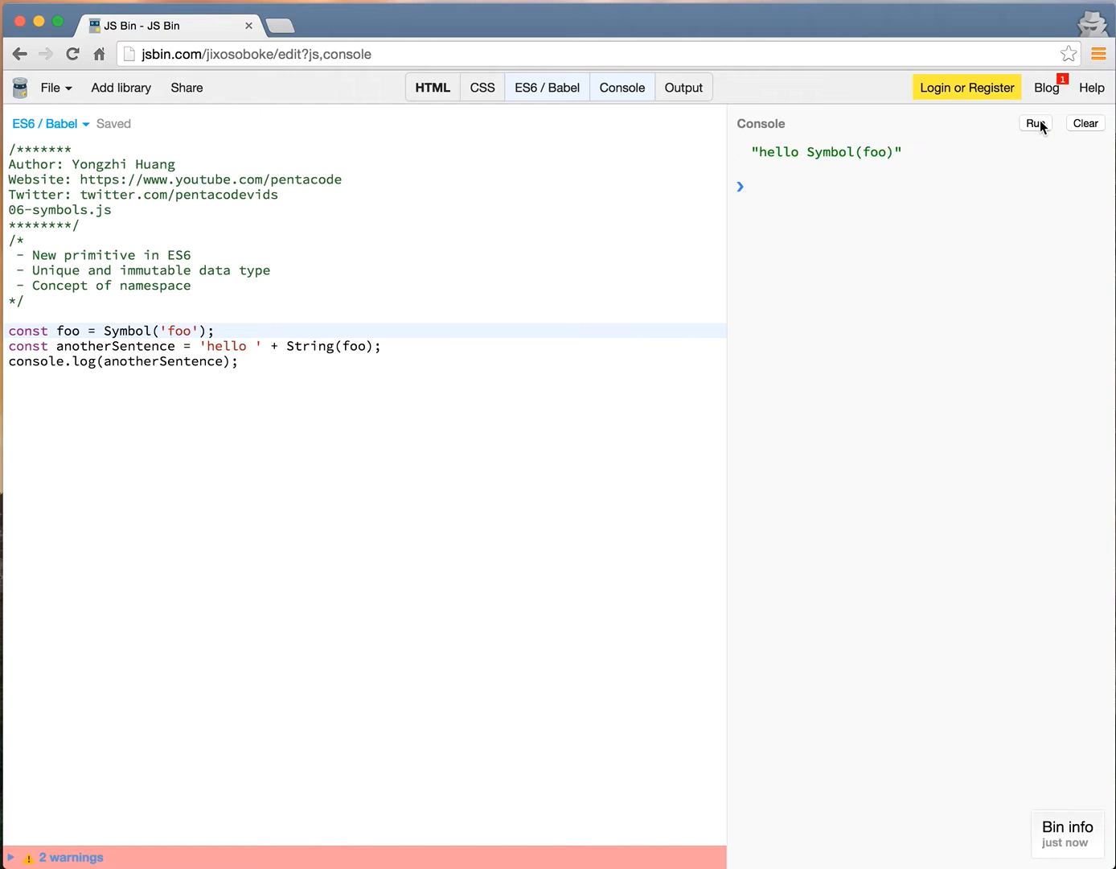
mouse_move(354, 333)
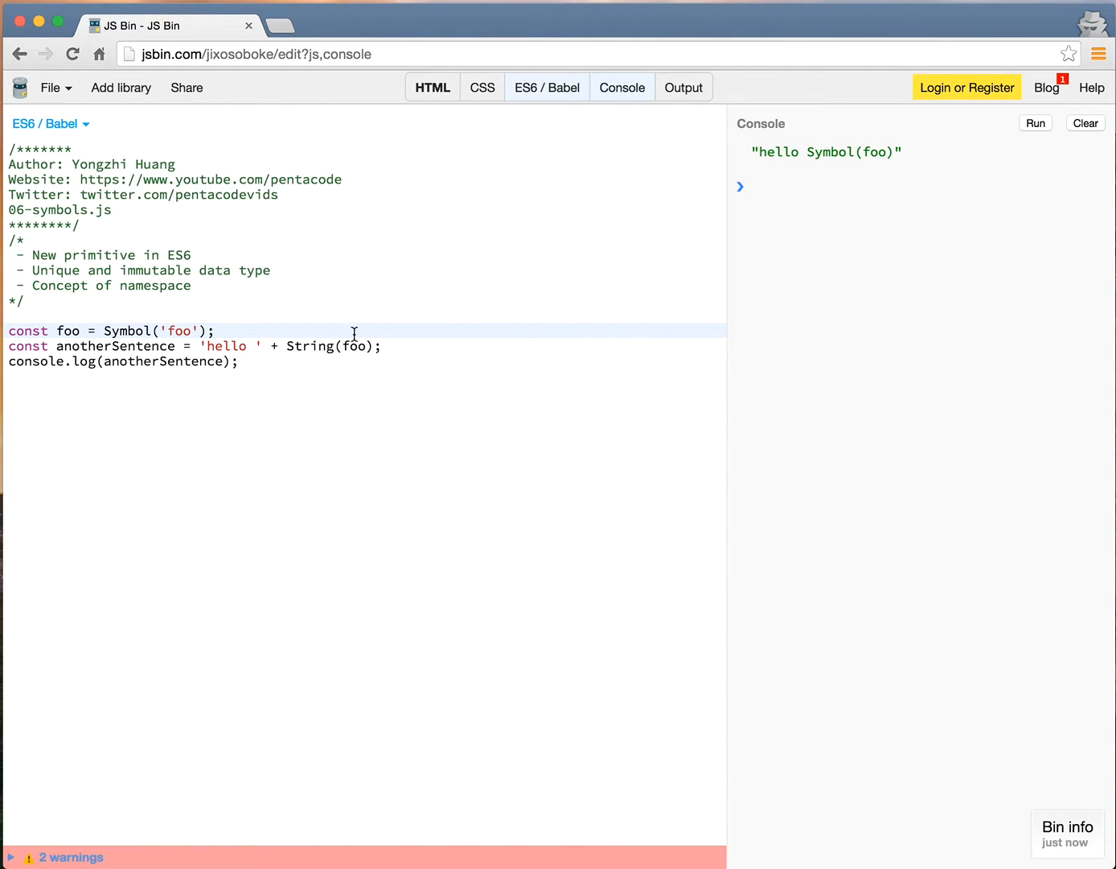
Step: Highlight Symbol(foo) in the "hello Symbol(foo)" output and the String call
double_click(308, 346)
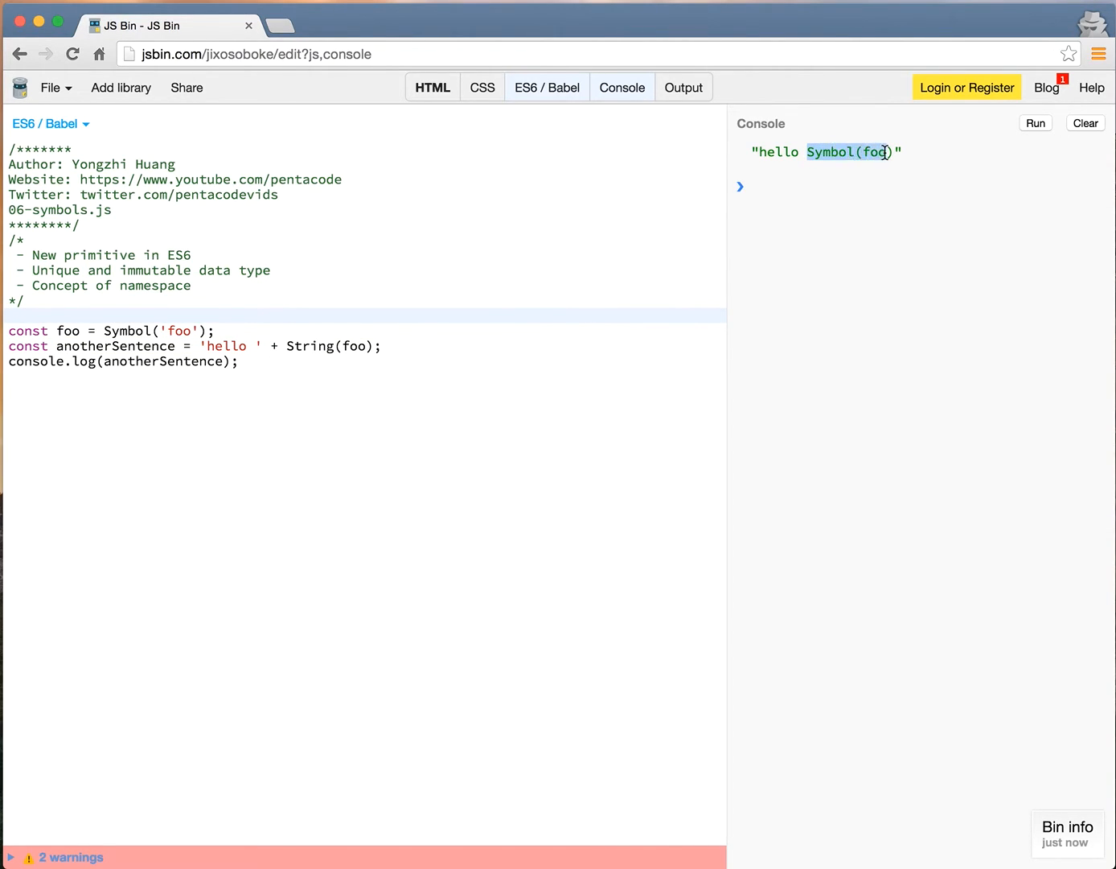
click(238, 362)
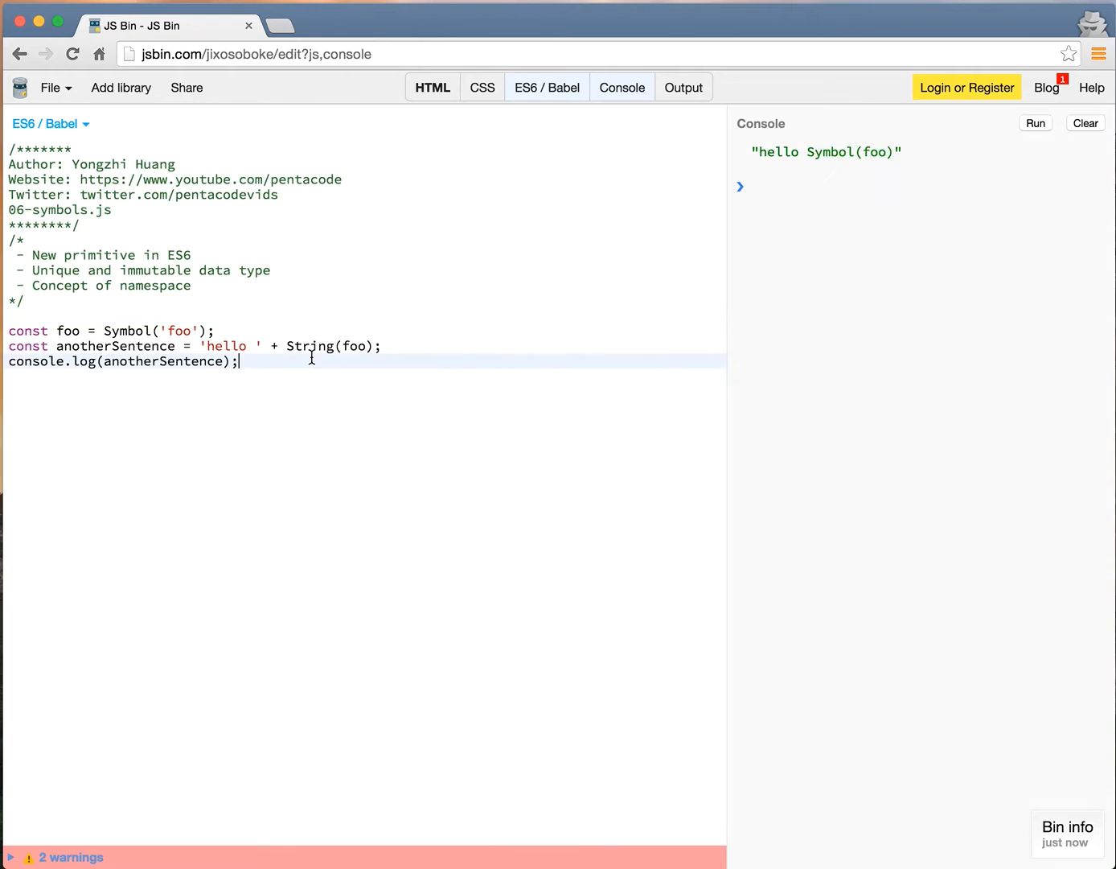
double_click(311, 346)
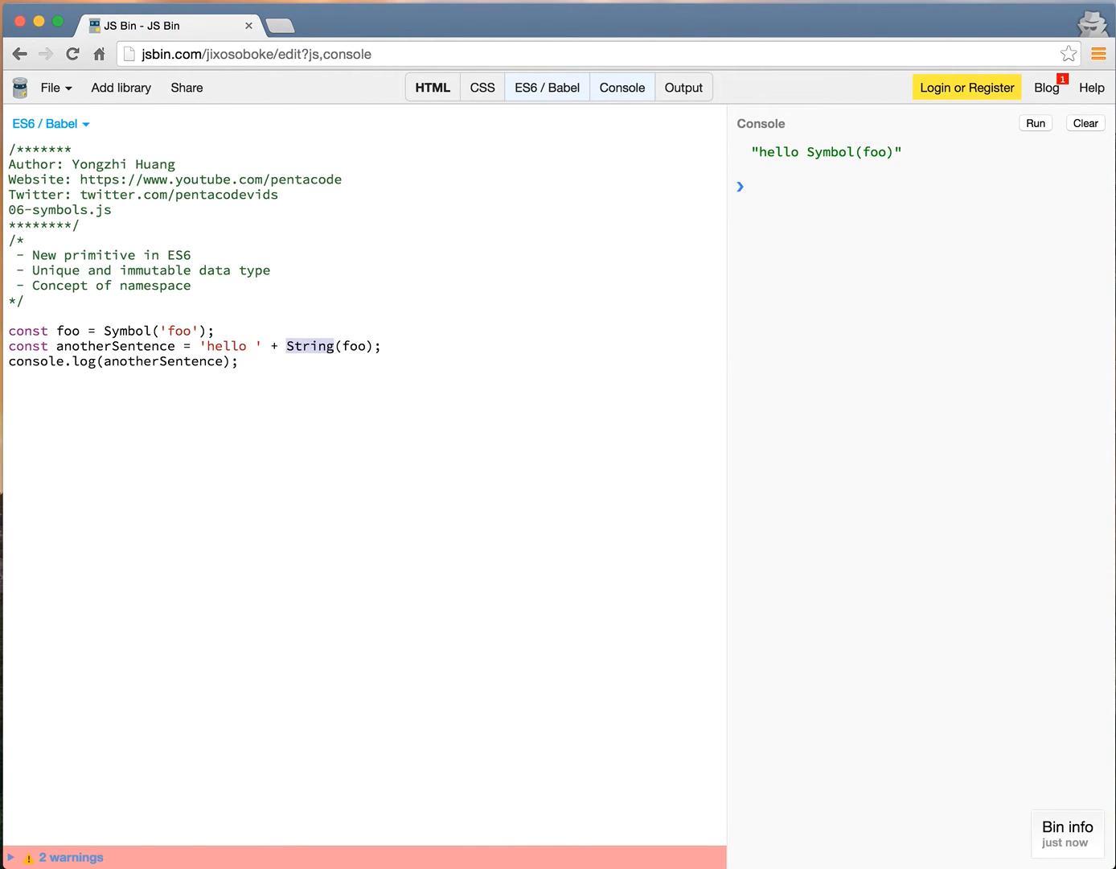
click(238, 361)
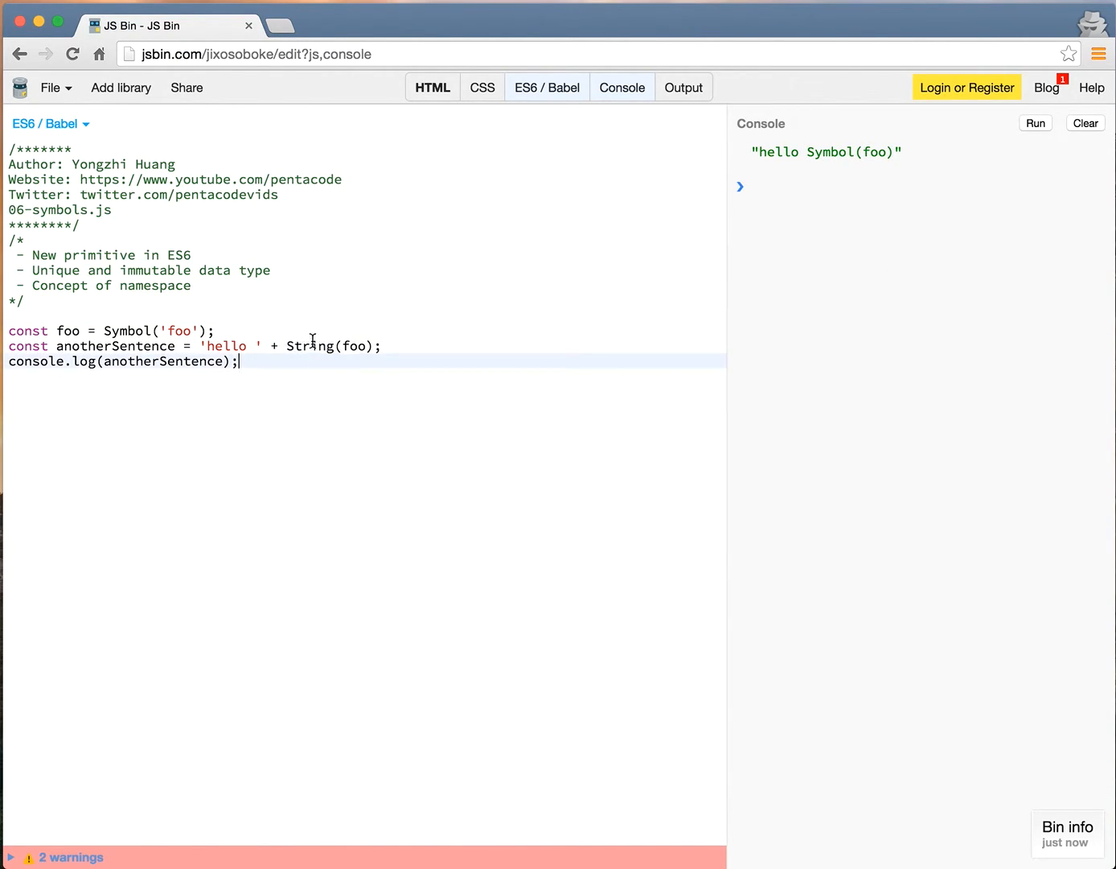
double_click(309, 345)
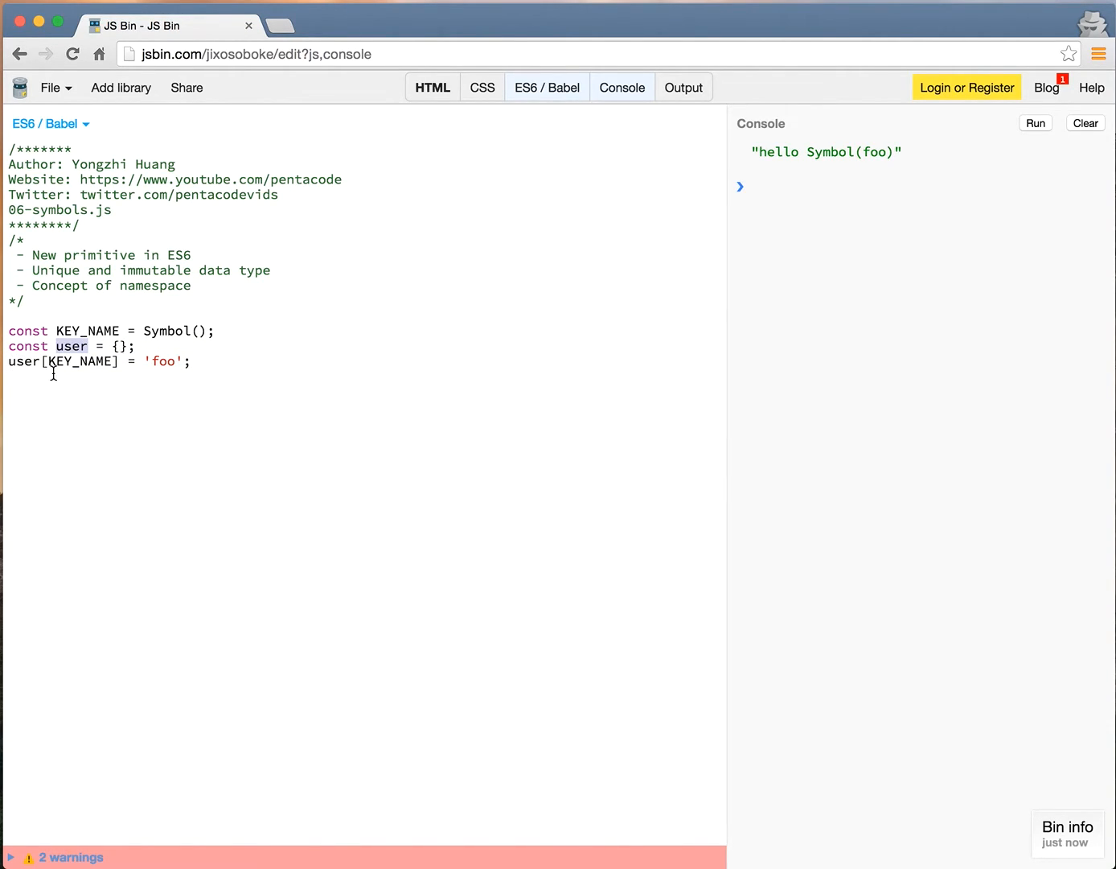
mouse_move(165, 360)
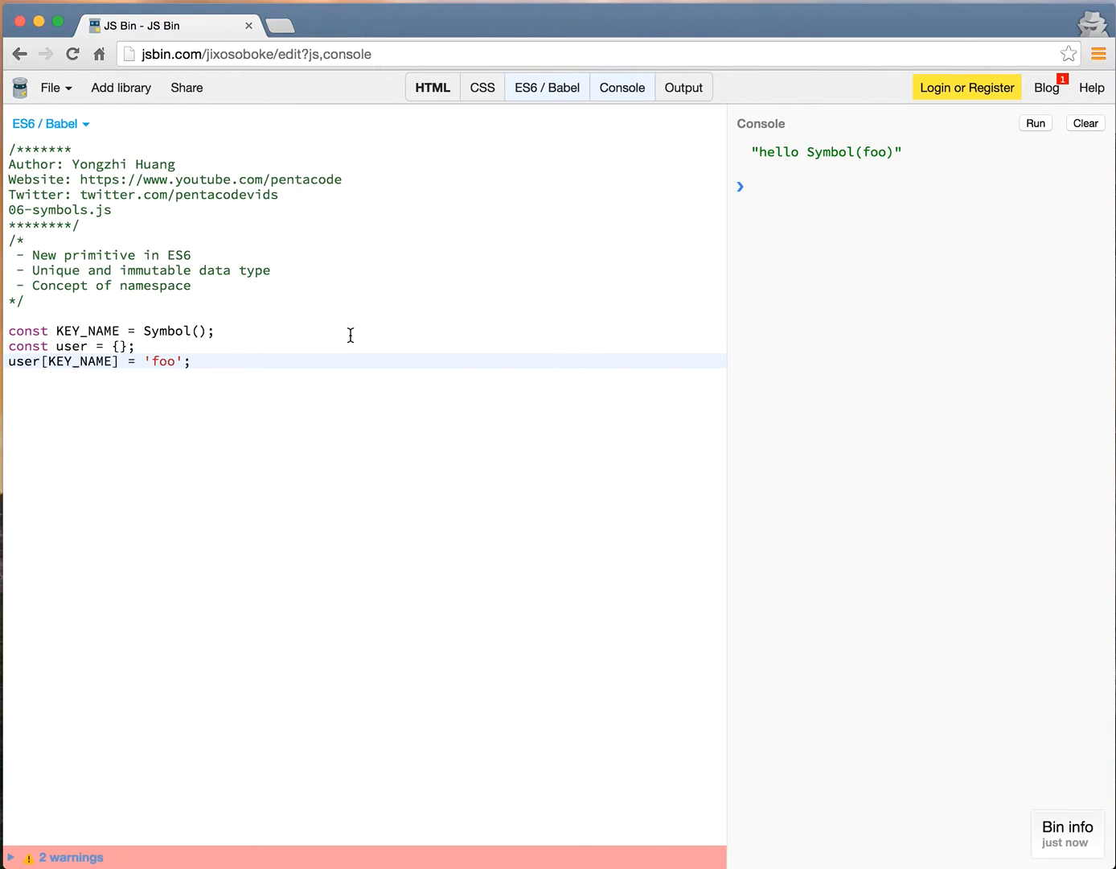
Step: Add console.log(user[KEY_NAME]); after the assignment and run it, printing "foo"
click(1084, 123)
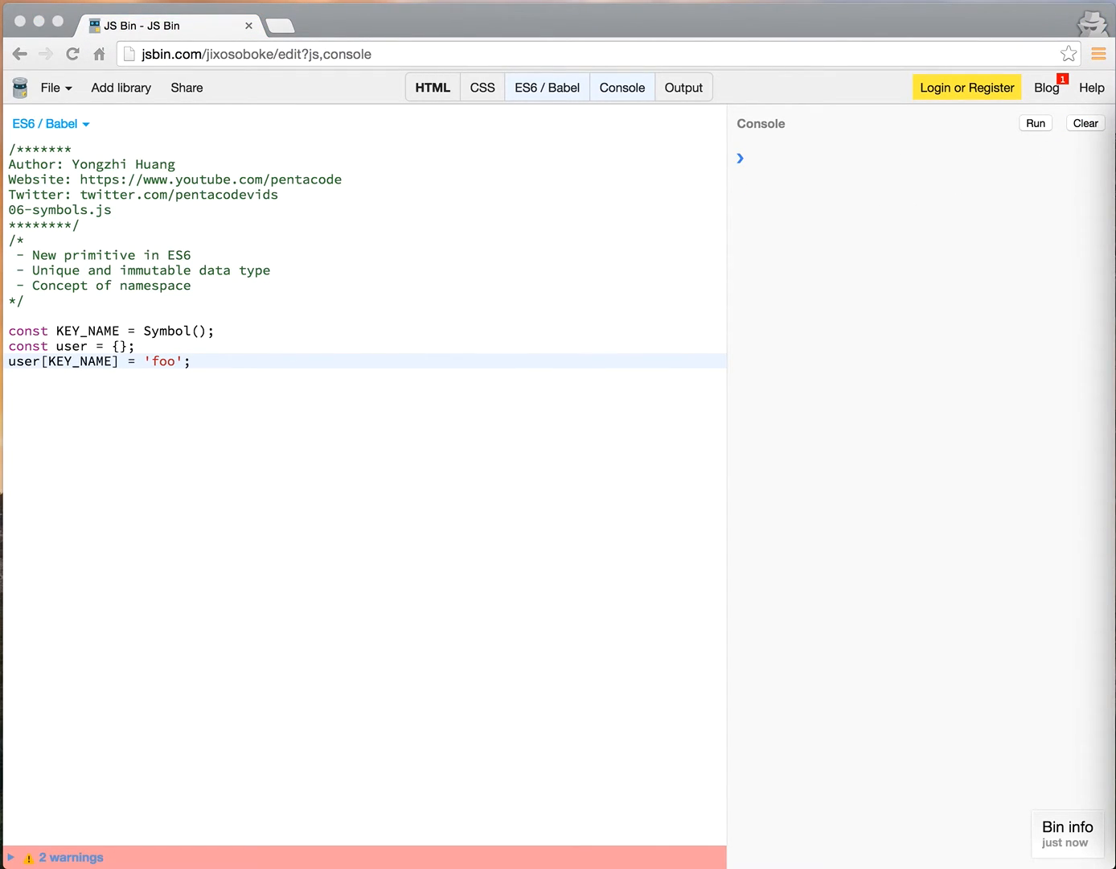
mouse_move(433, 433)
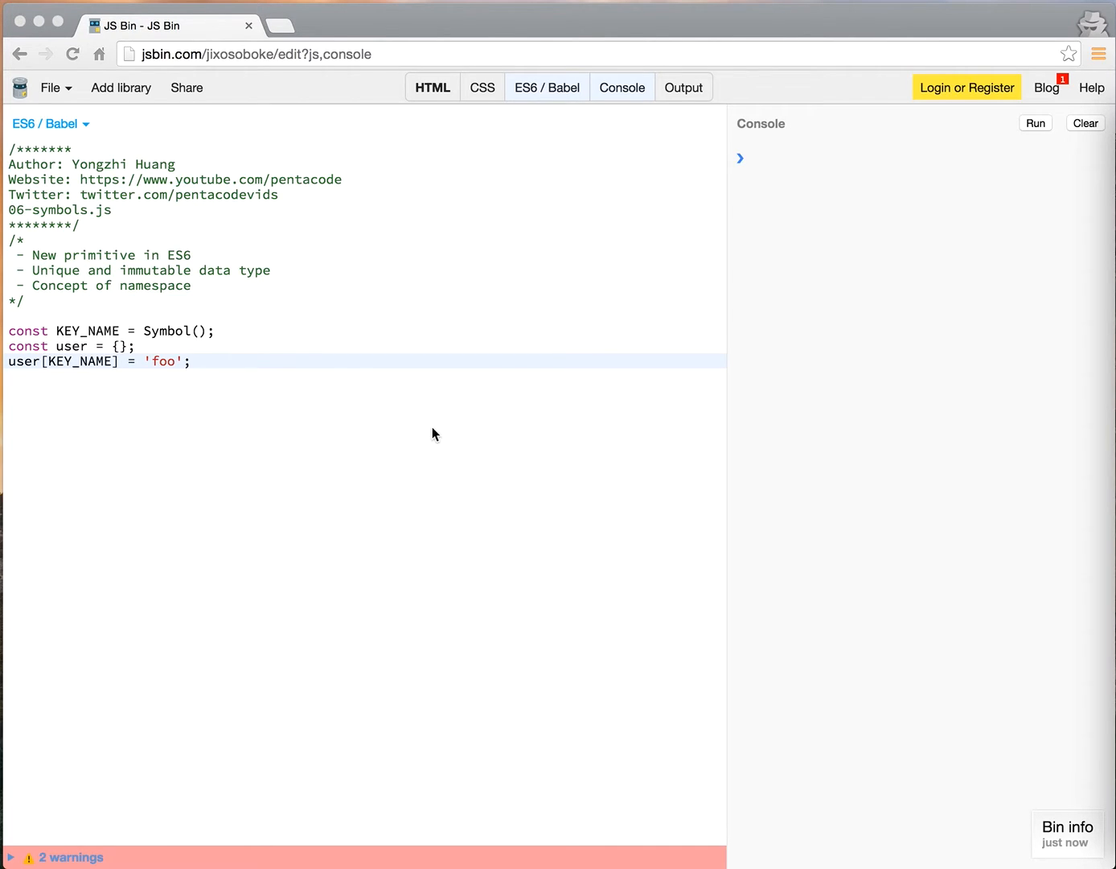
key(Return)
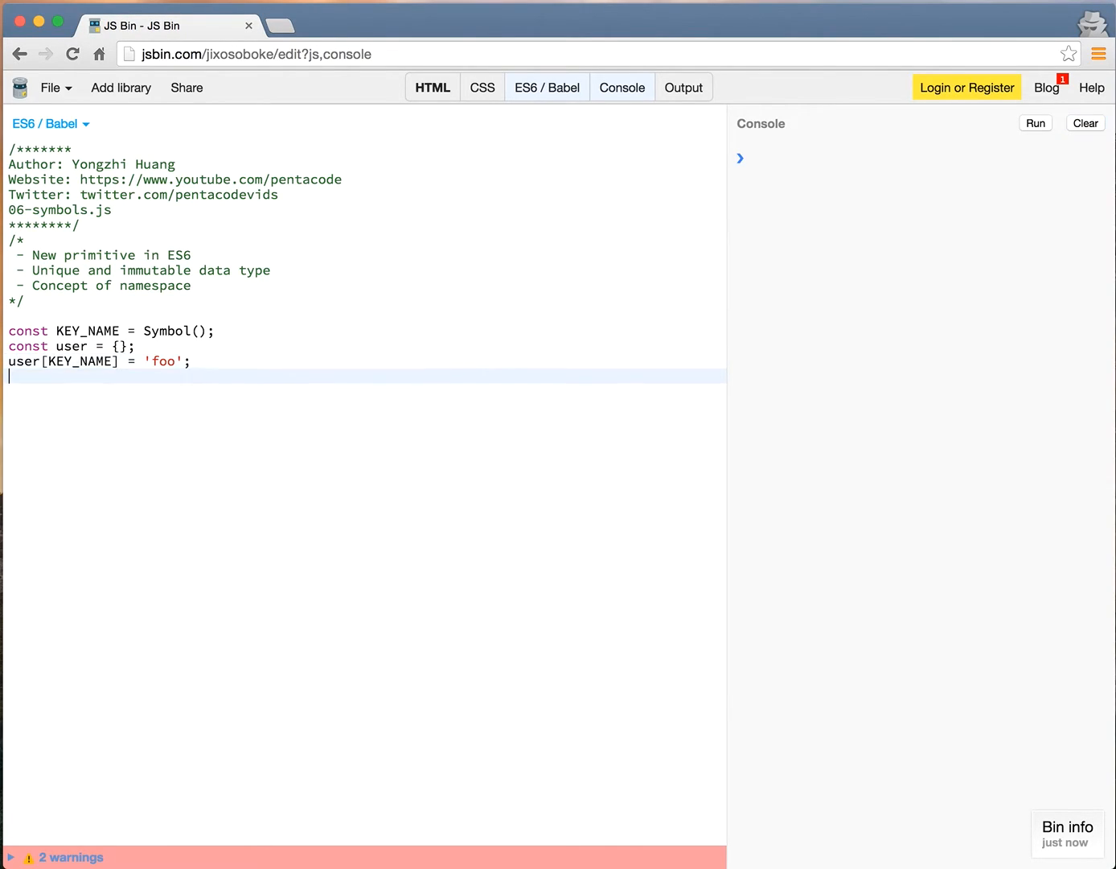
click(1036, 123)
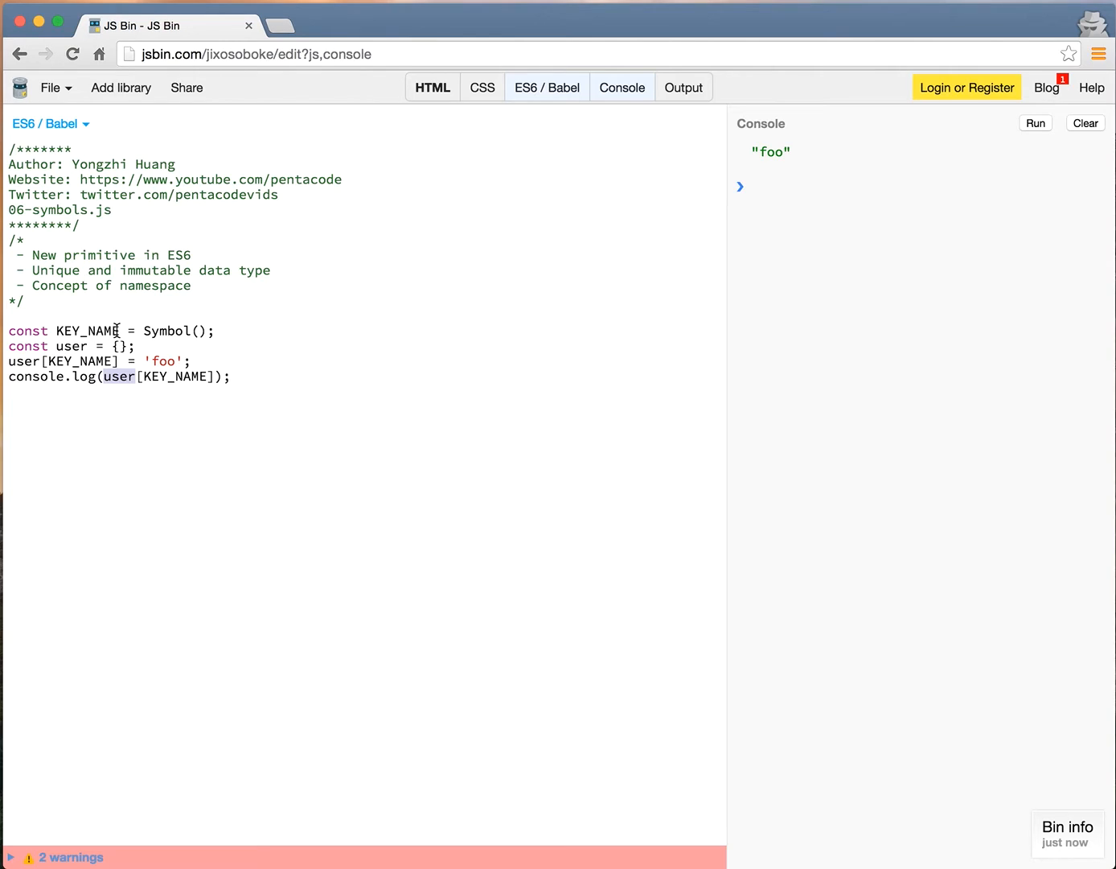
mouse_move(889, 373)
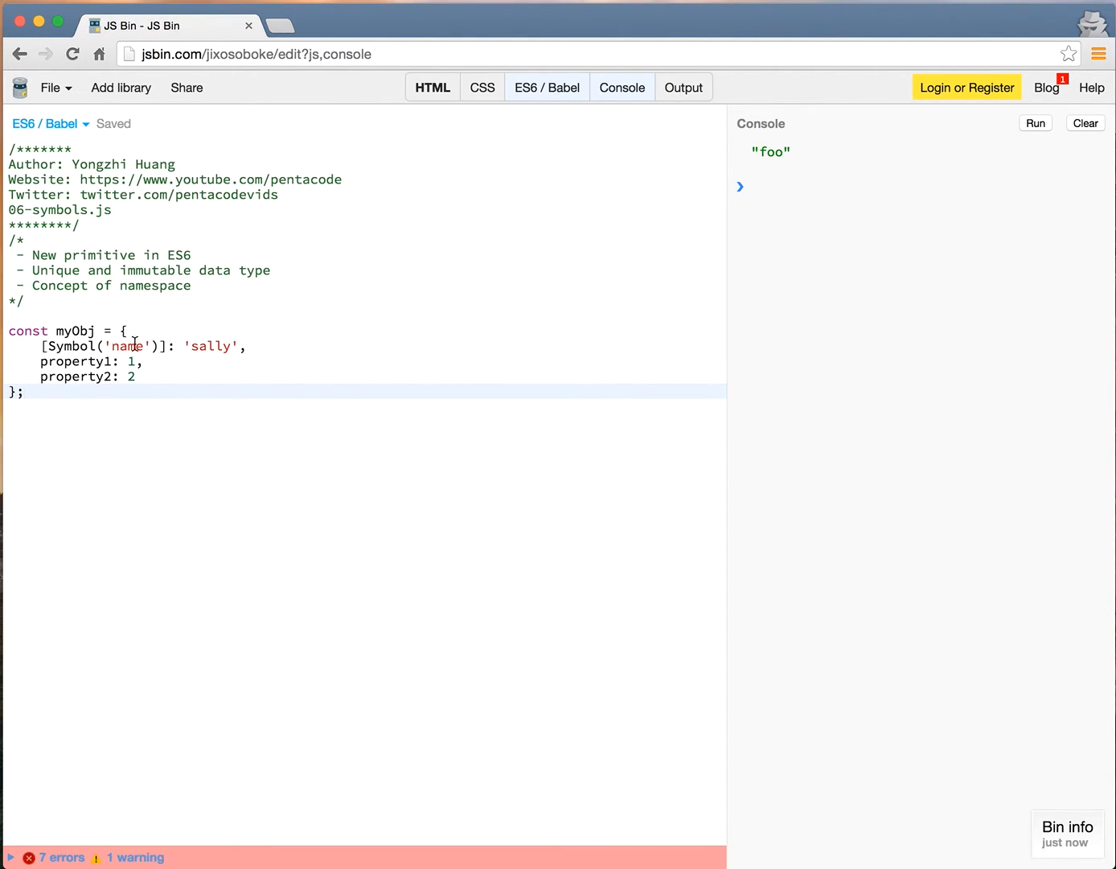
Step: Log Object.keys(myObj) below the myObj literal and run, printing only property1 and property2
double_click(105, 345)
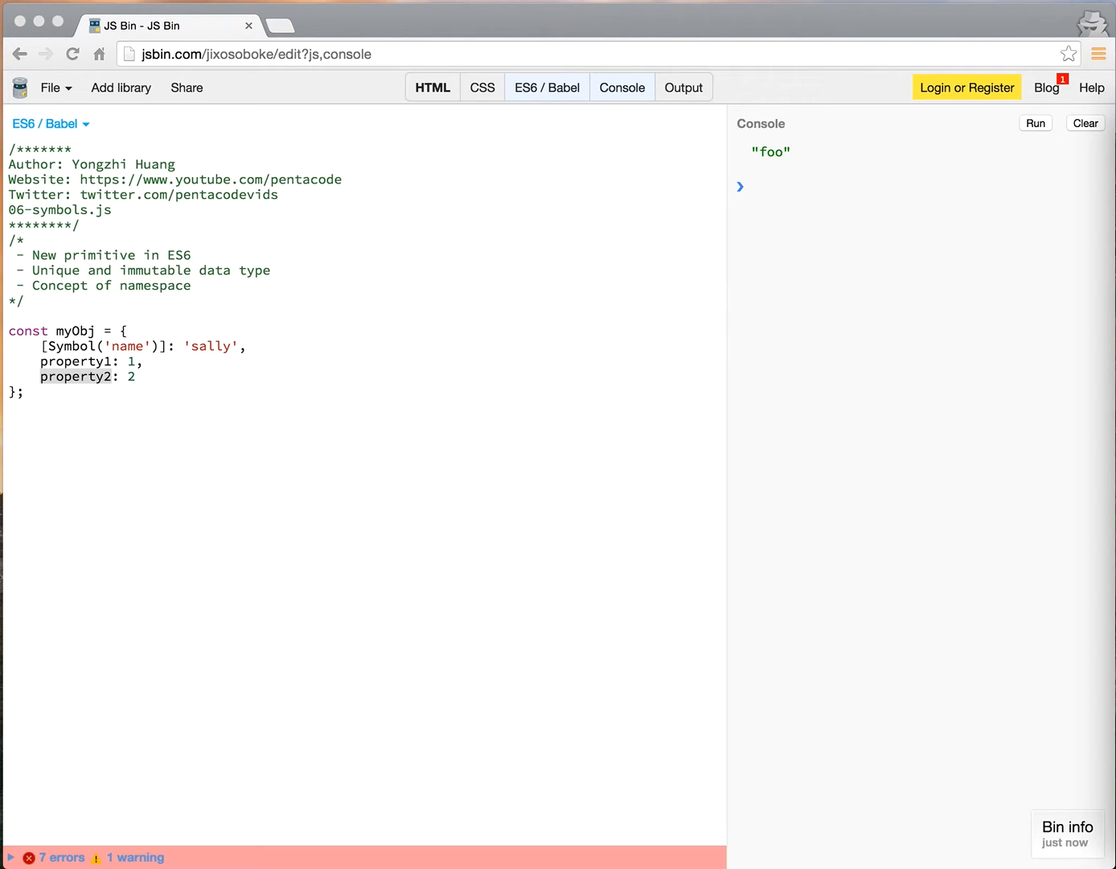
click(241, 392)
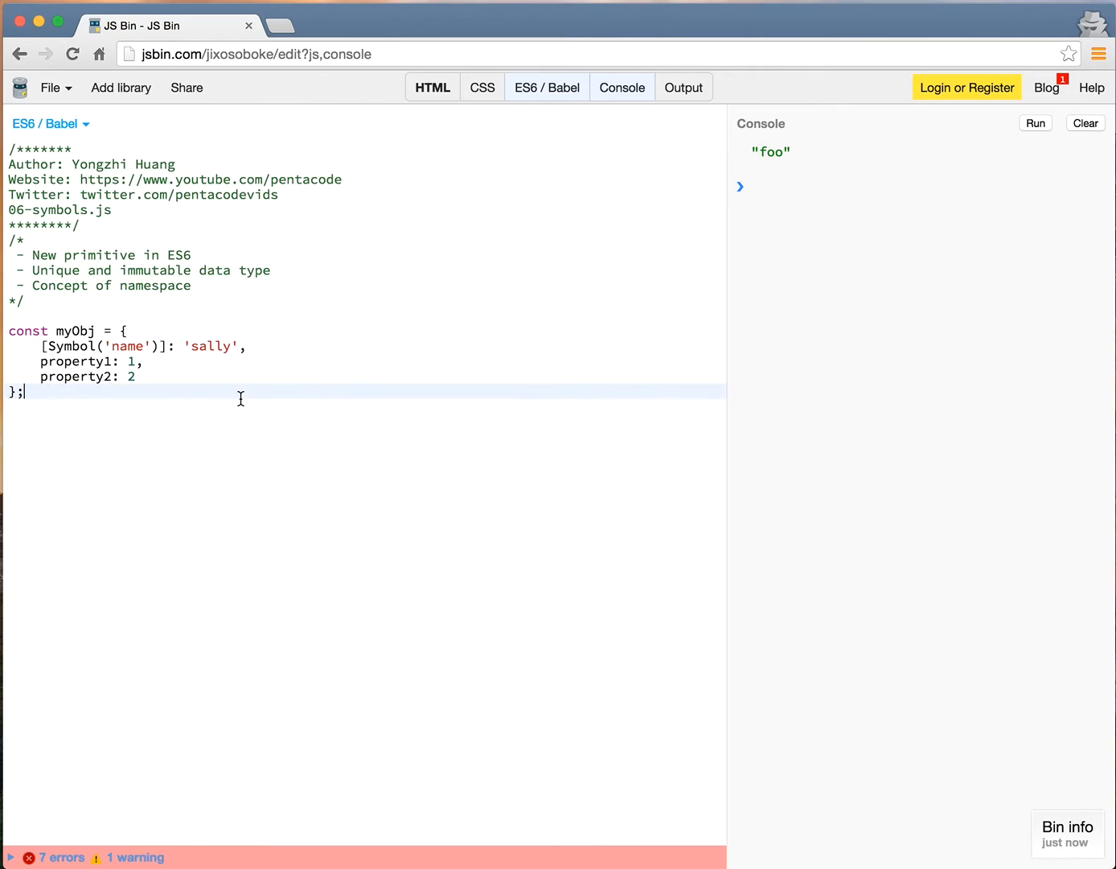
text(console.log(Object.keys(myObj));)
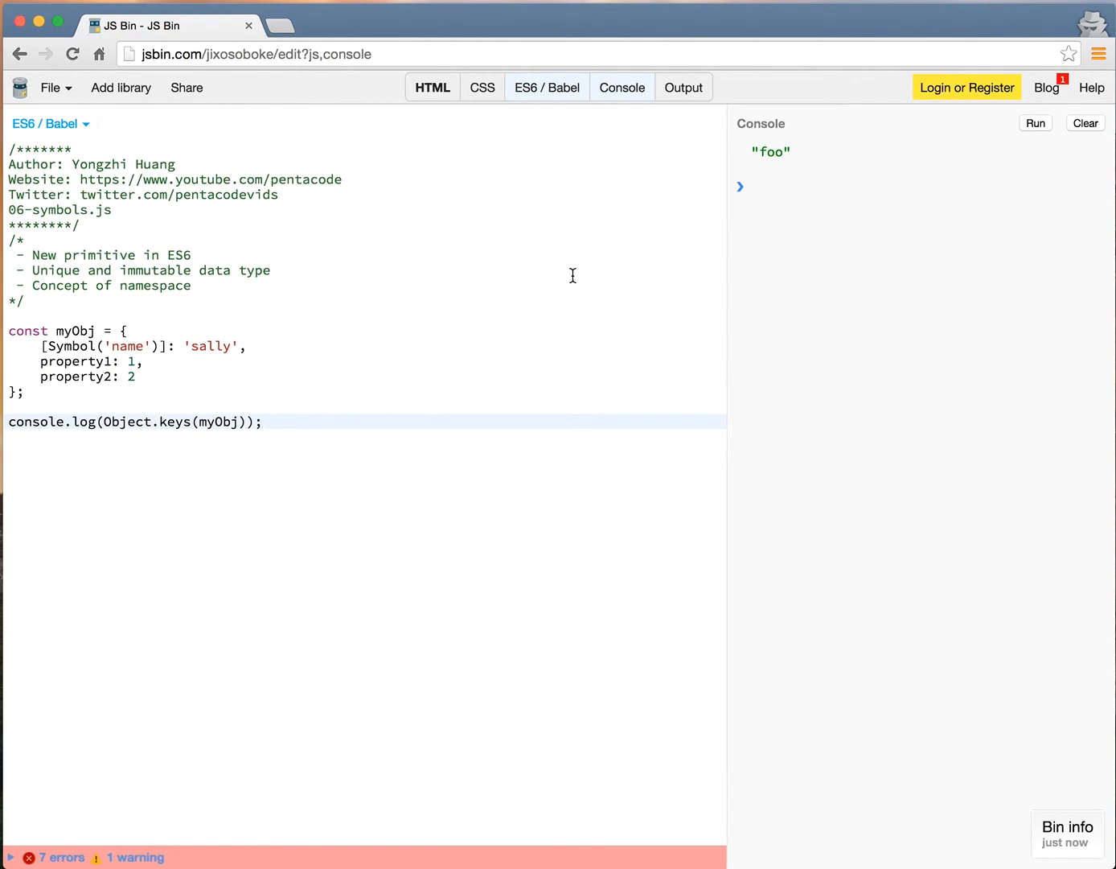
click(1035, 123)
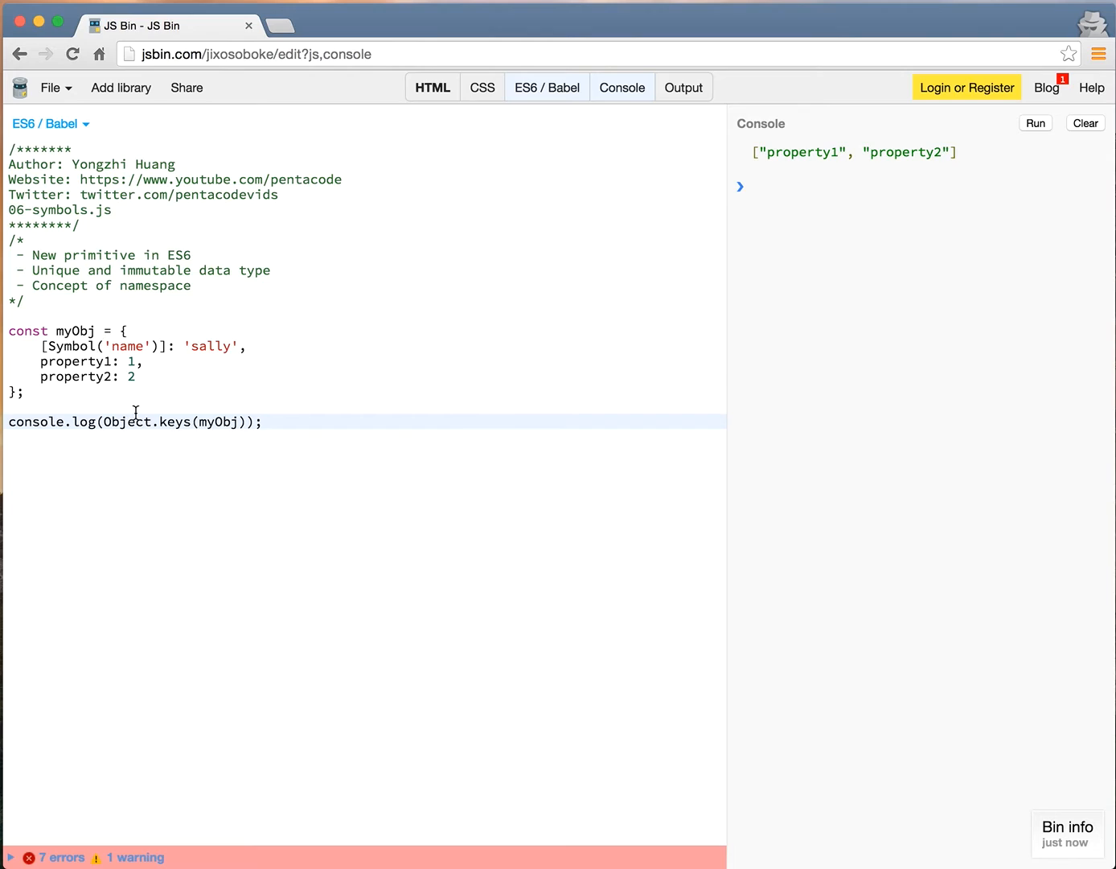
mouse_move(218, 421)
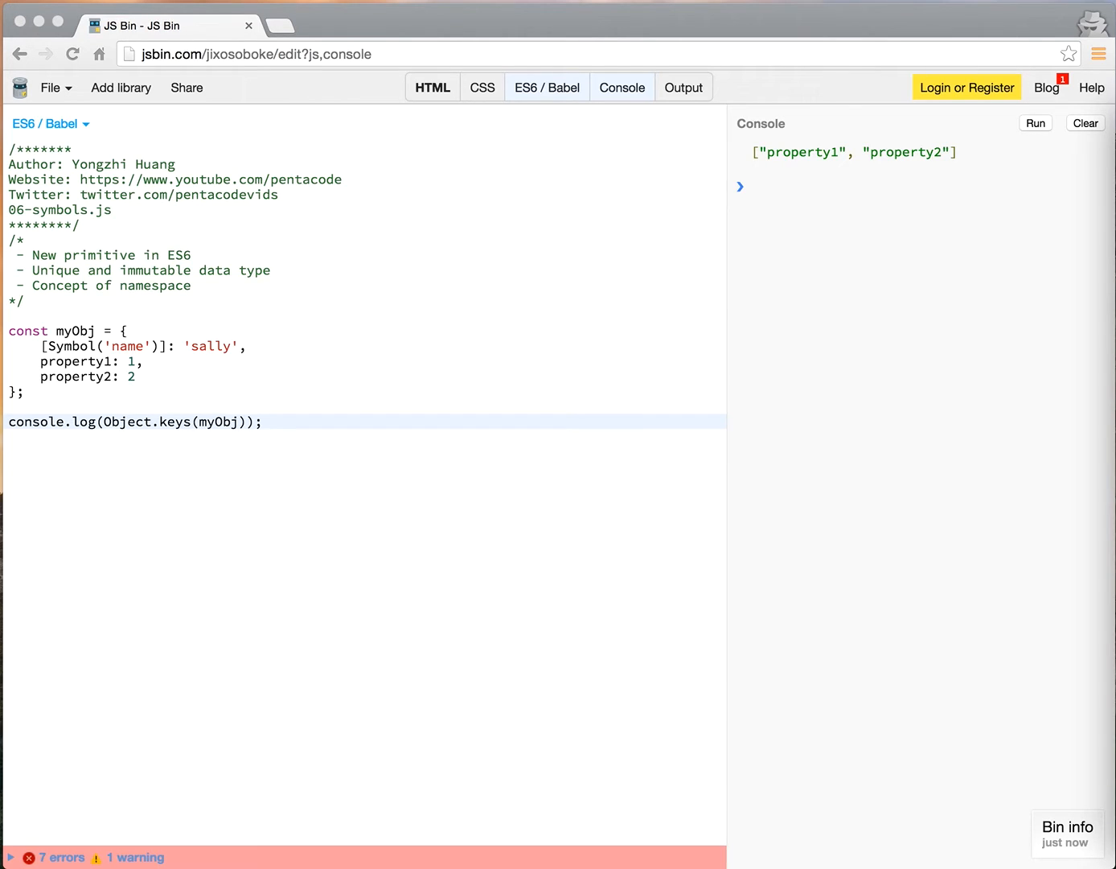
mouse_move(276, 432)
text(getOwnPropertySymbol)
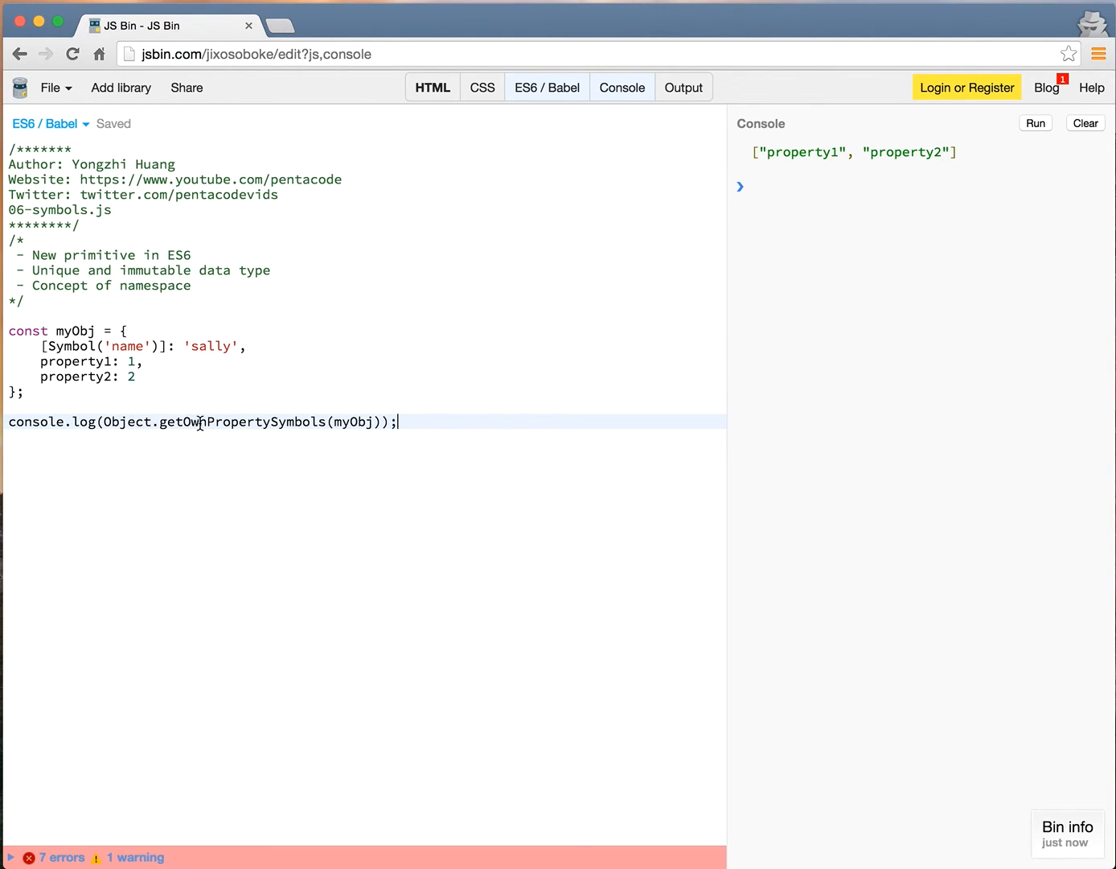
mouse_move(291, 421)
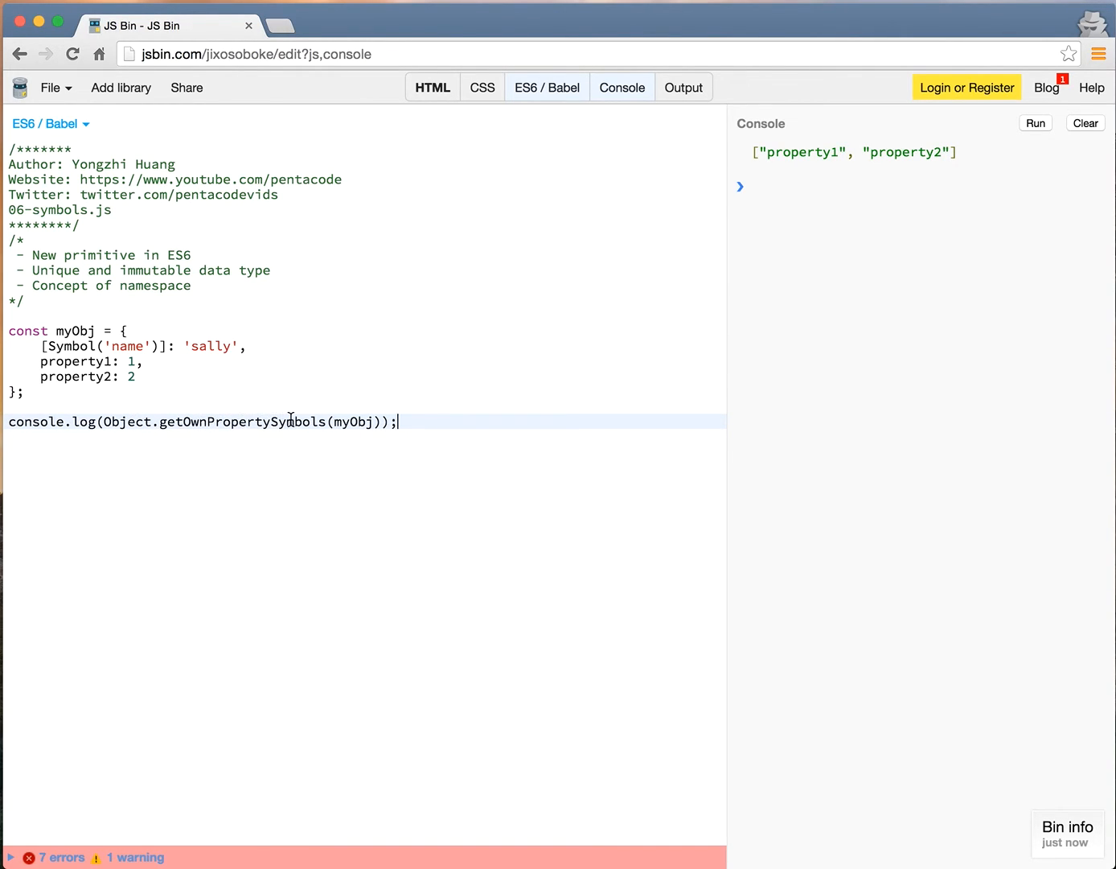
mouse_move(241, 422)
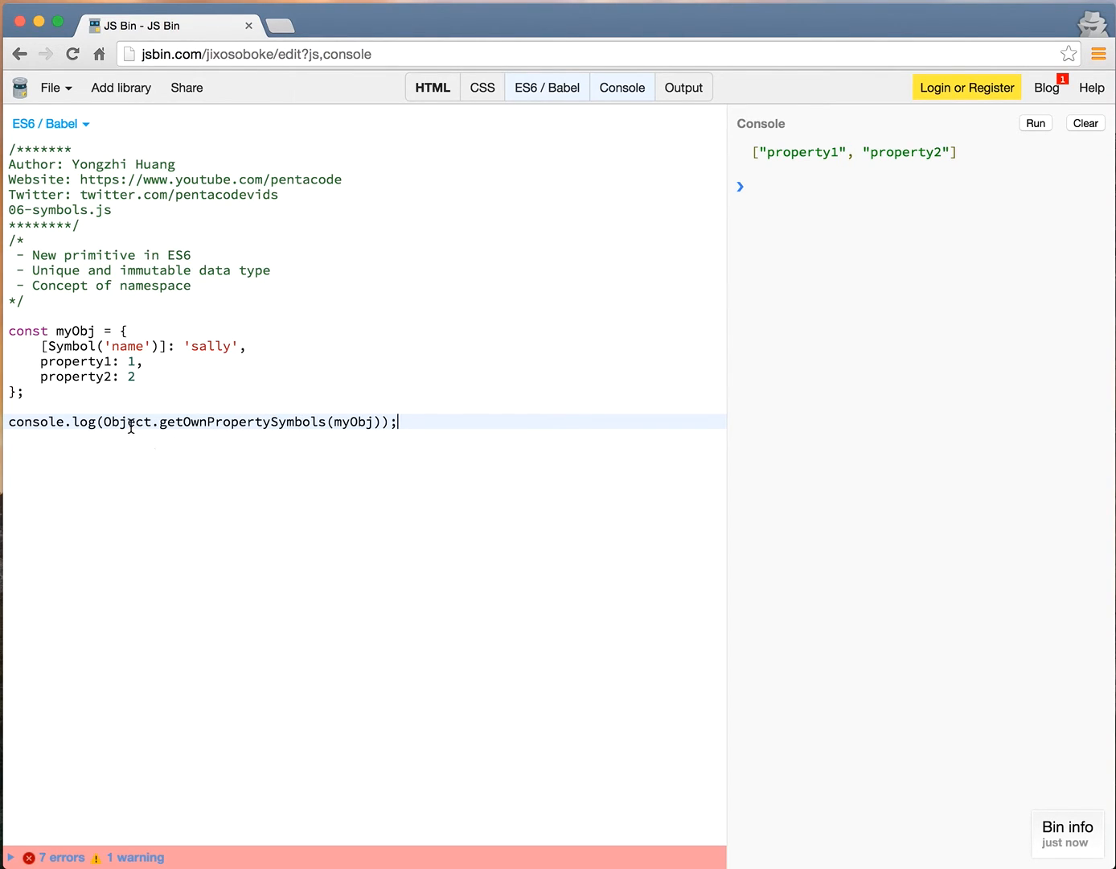
mouse_move(332, 424)
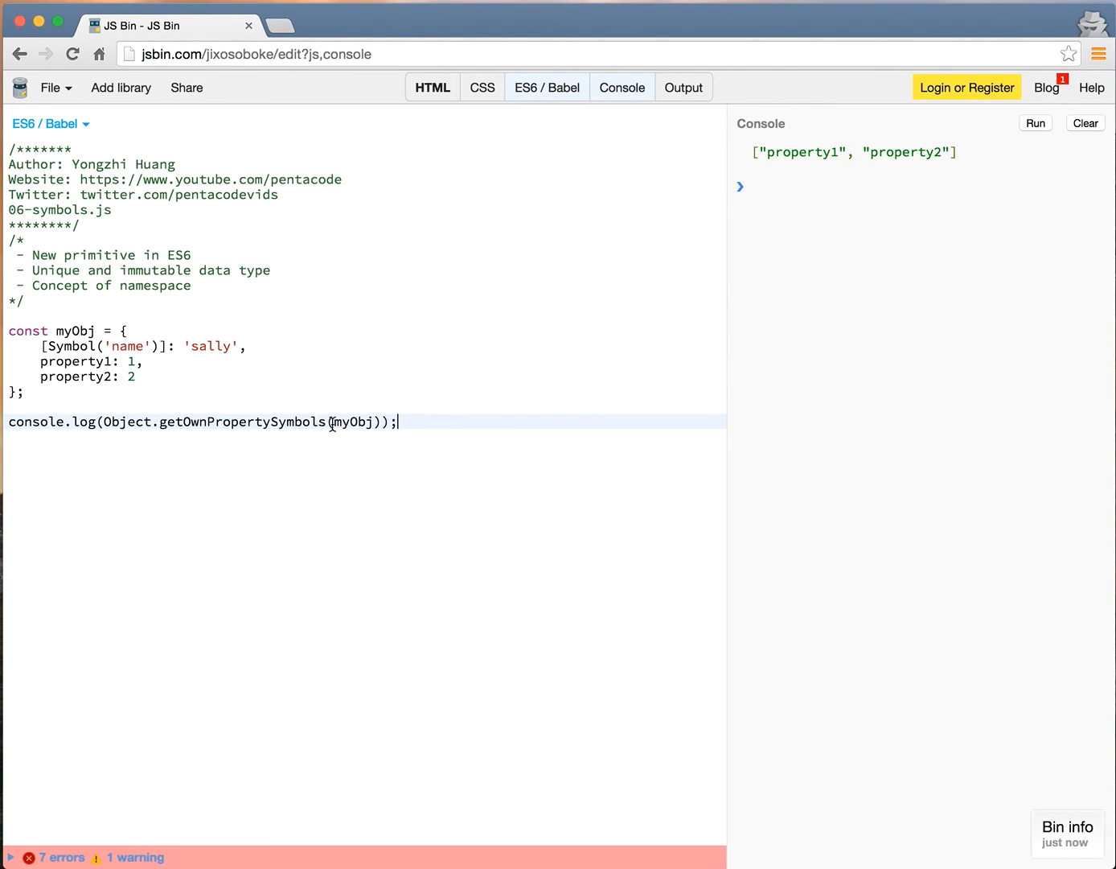
mouse_move(1088, 139)
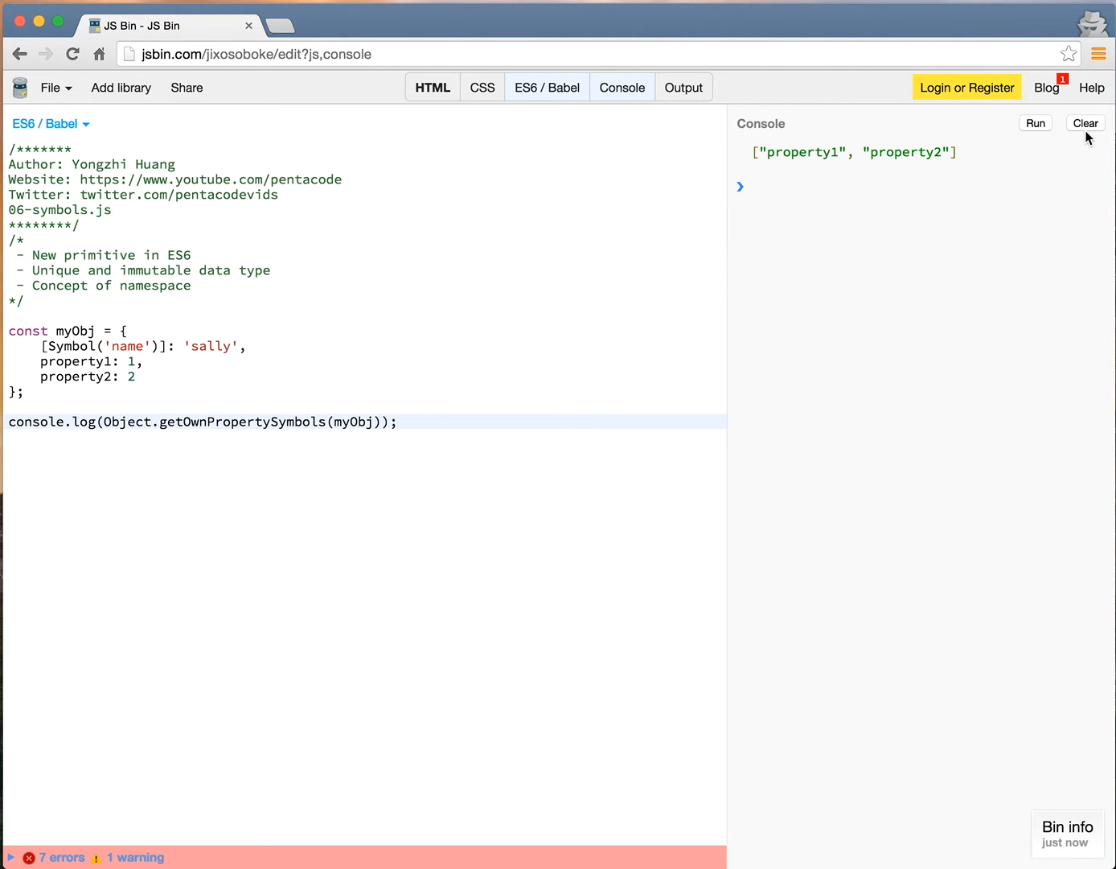
Step: Clear the console before rerunning with Object.getOwnPropertySymbols(myObj)
click(1035, 123)
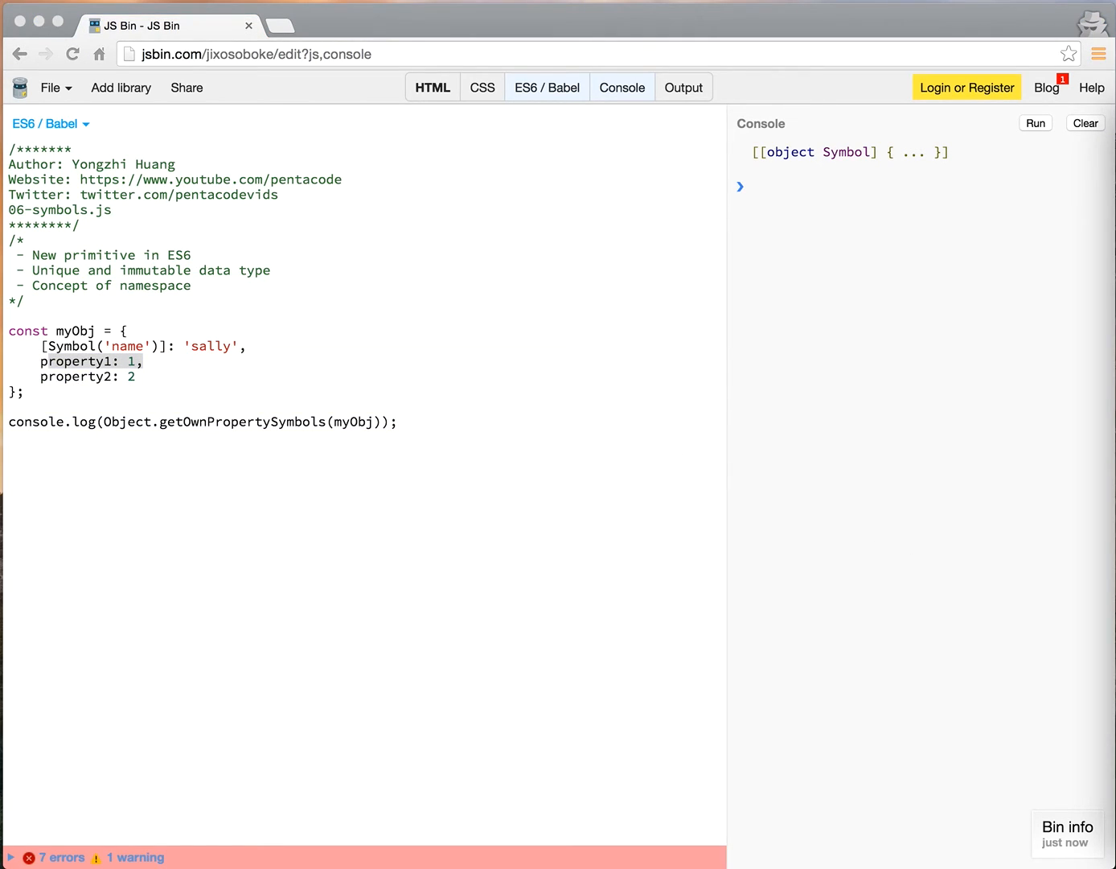
mouse_move(436, 515)
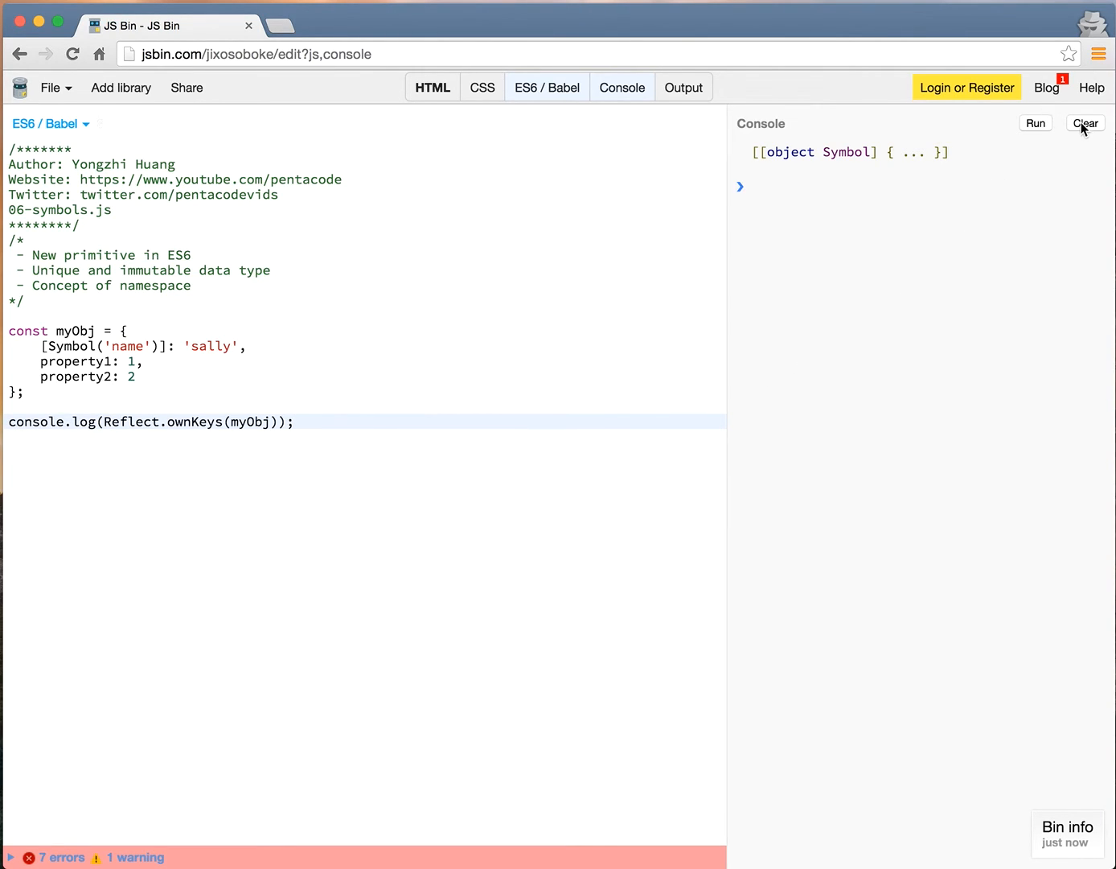
Step: Clear the previous Symbol output before running Reflect.ownKeys(myObj)
click(1035, 123)
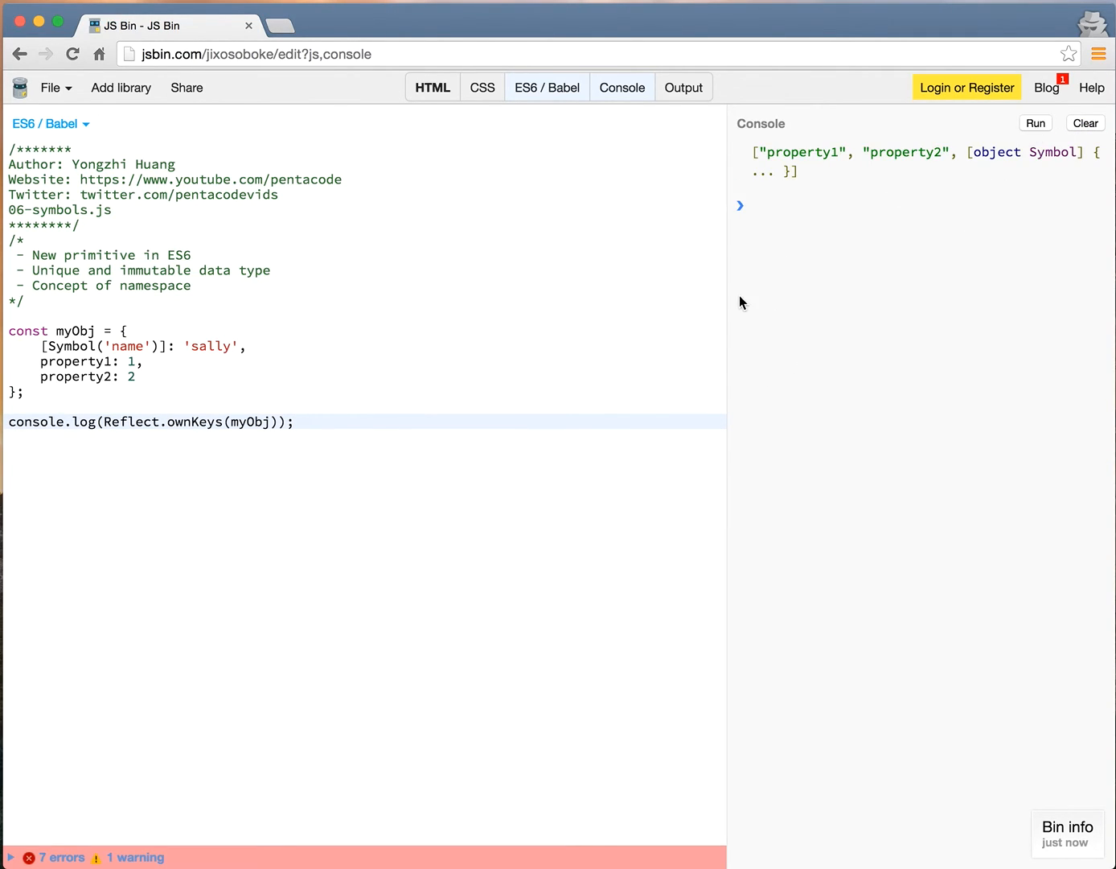
mouse_move(770, 314)
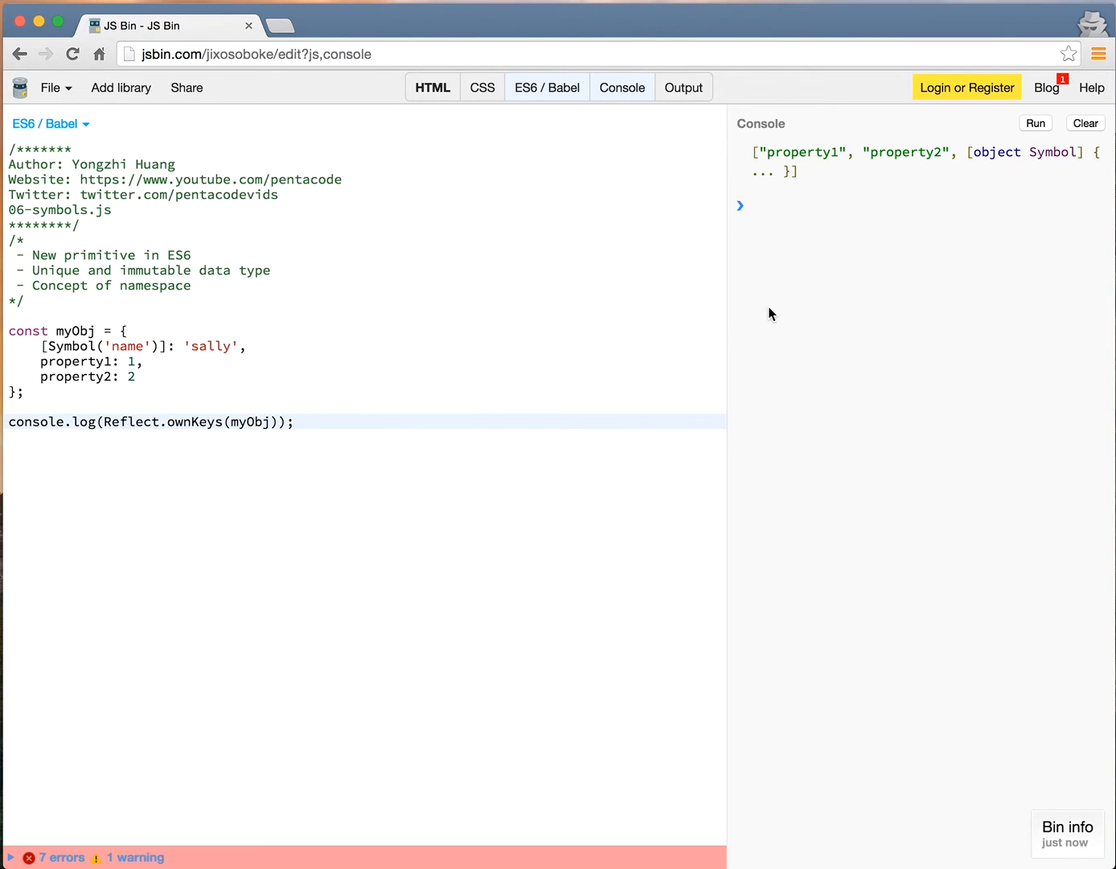
mouse_move(910, 157)
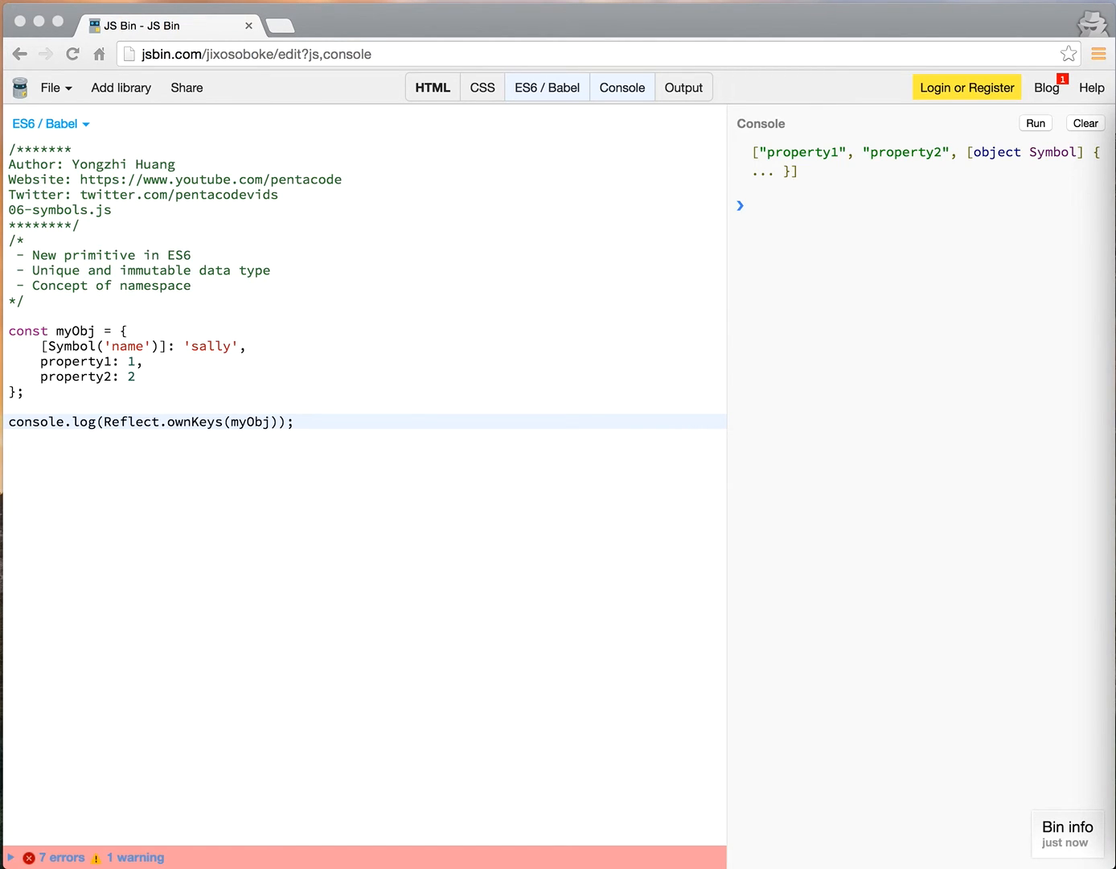
mouse_move(580, 495)
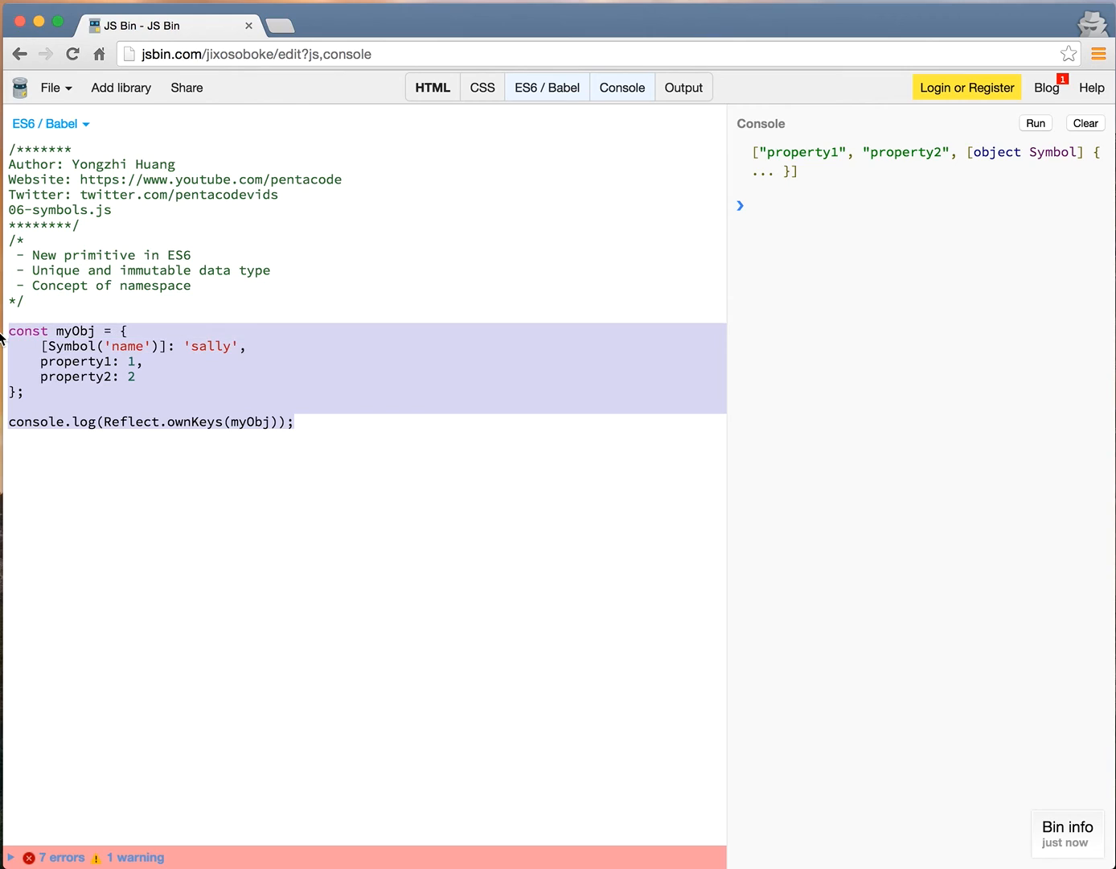
Step: Log Symbol.for('x') === Symbol.for('x') in place of myObj, run it, and highlight the second call
text(console.log(Symbol.for('x') === Symbol.for('x')))
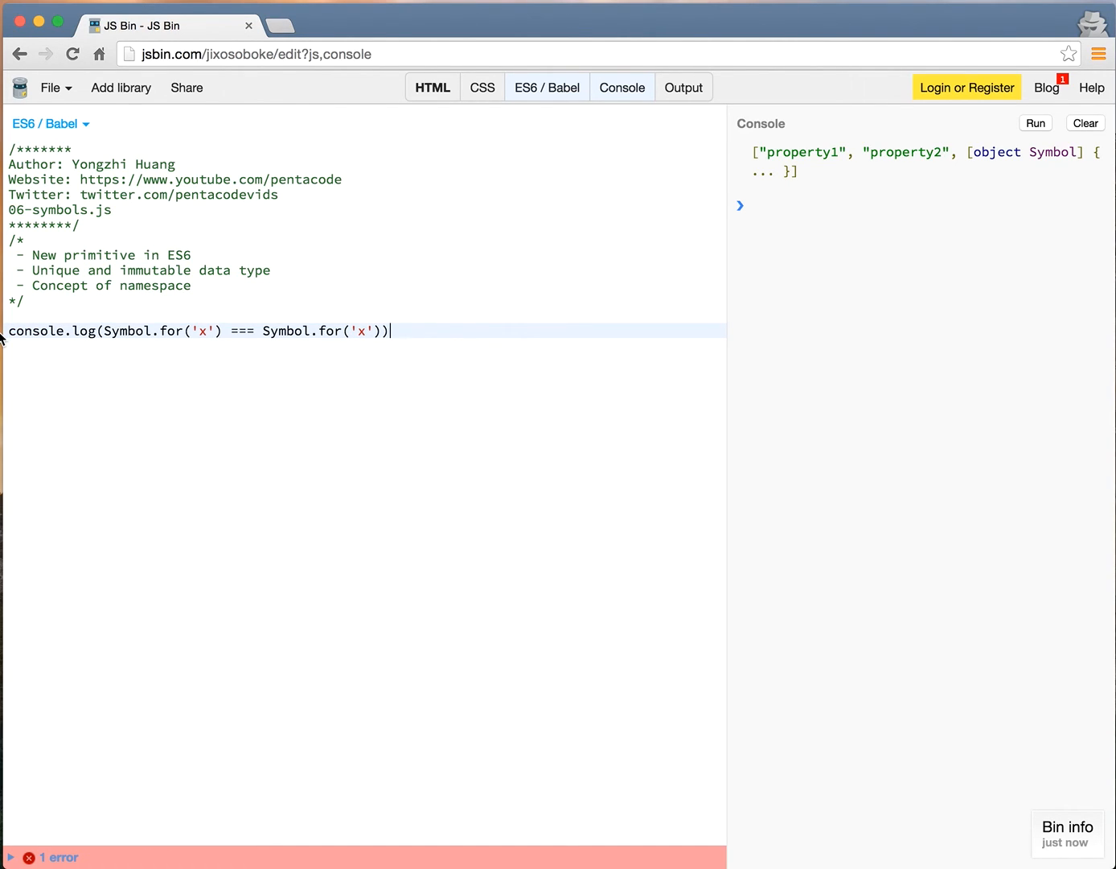
mouse_move(738, 455)
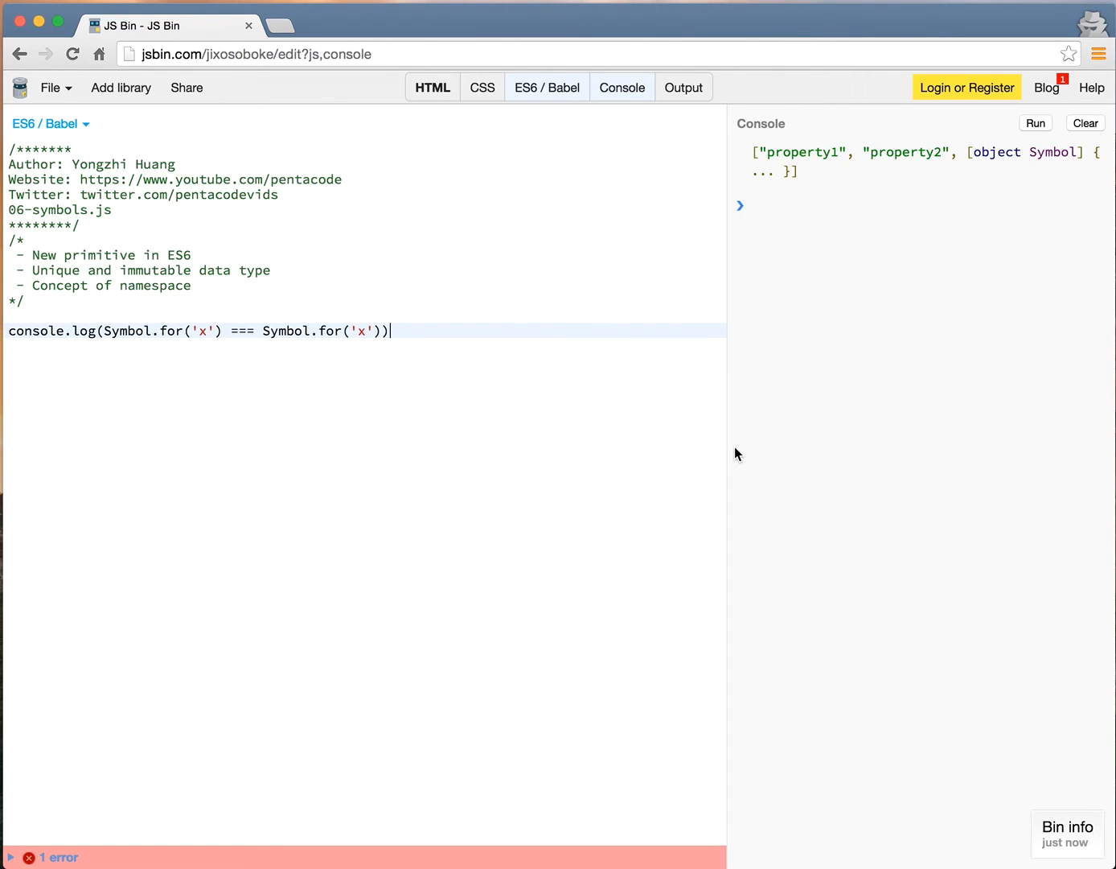
mouse_move(1047, 87)
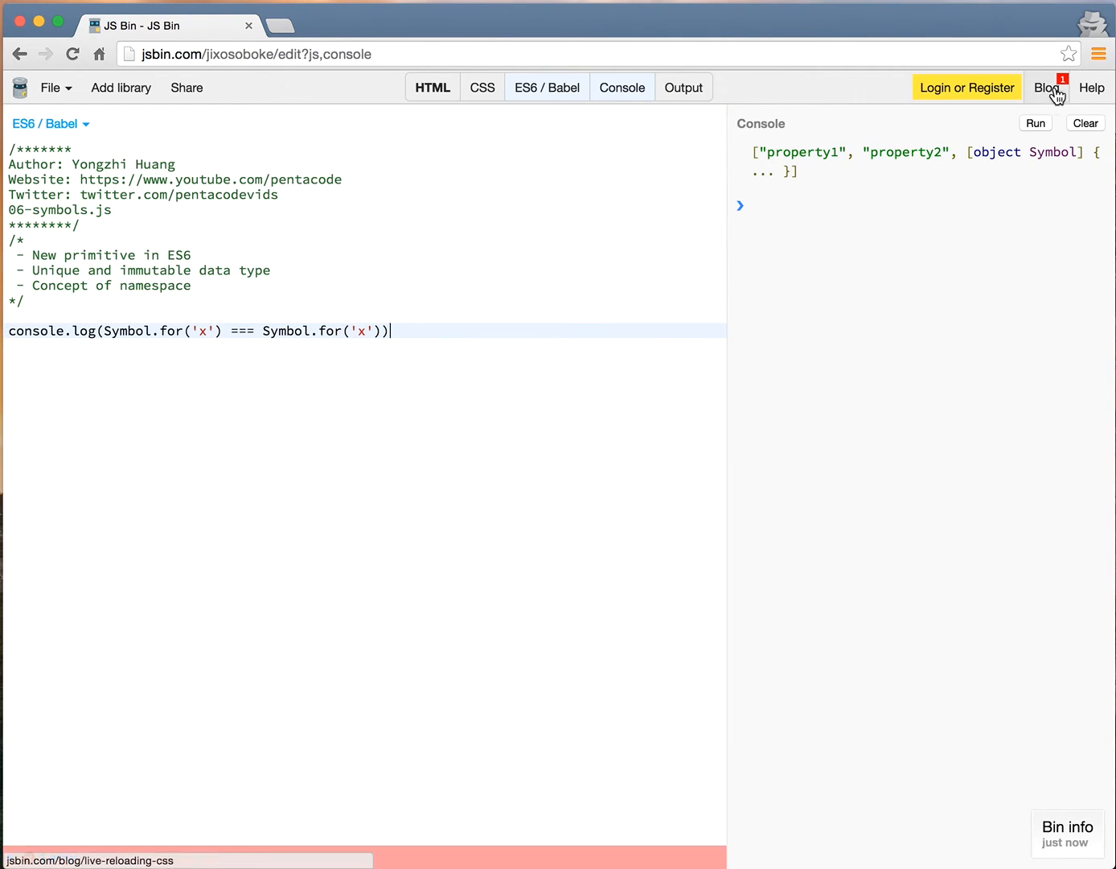
click(1035, 123)
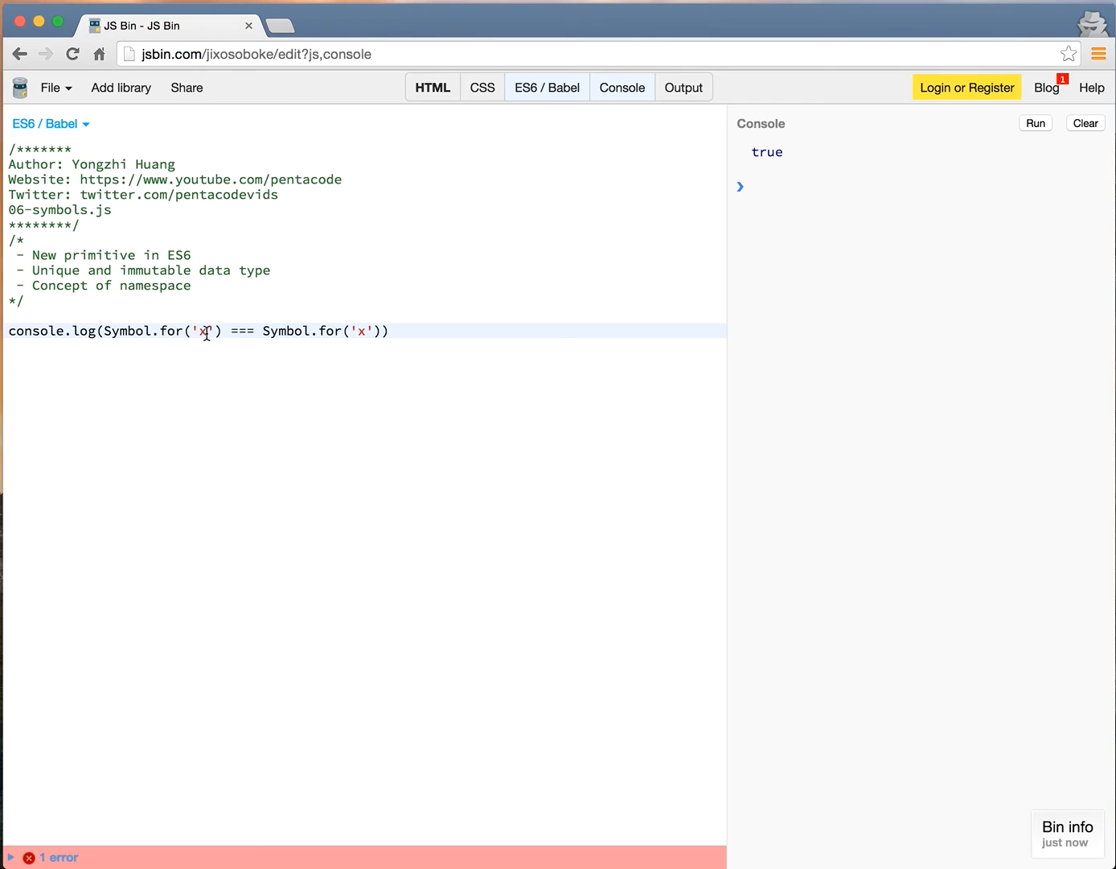
mouse_move(263, 331)
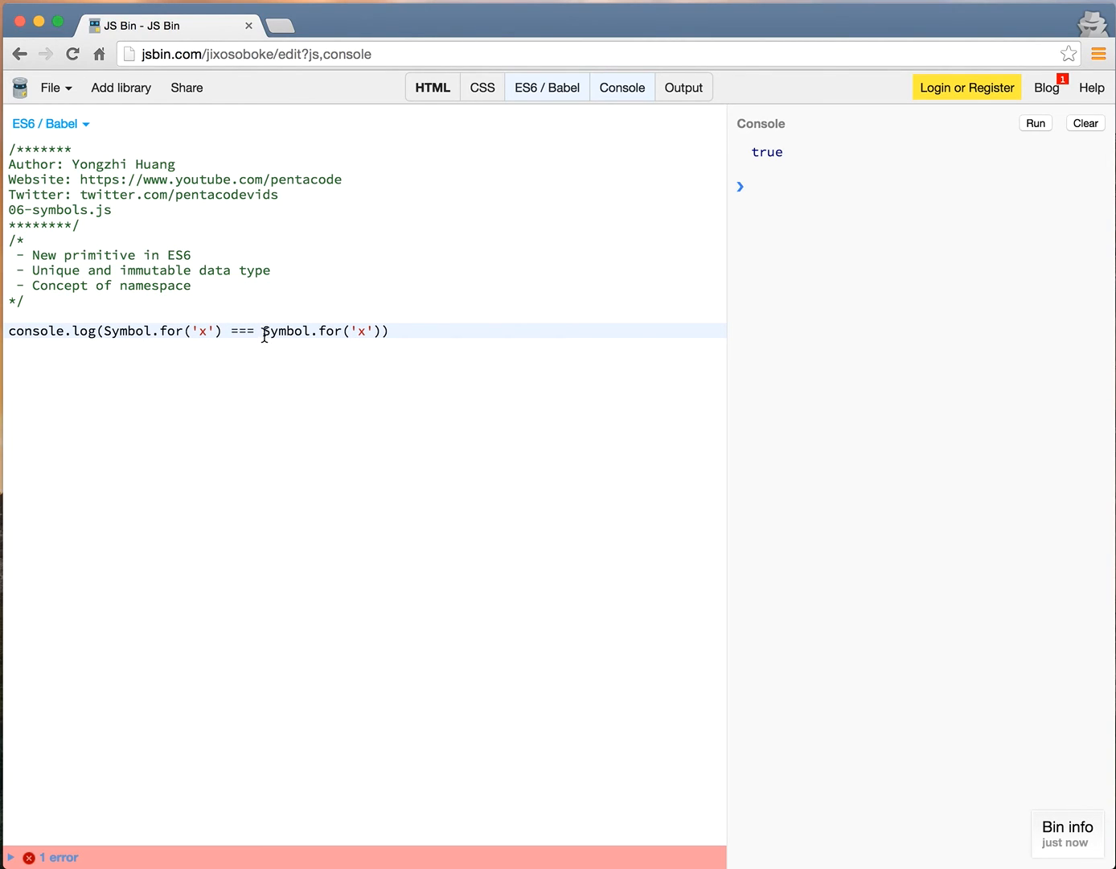
double_click(313, 331)
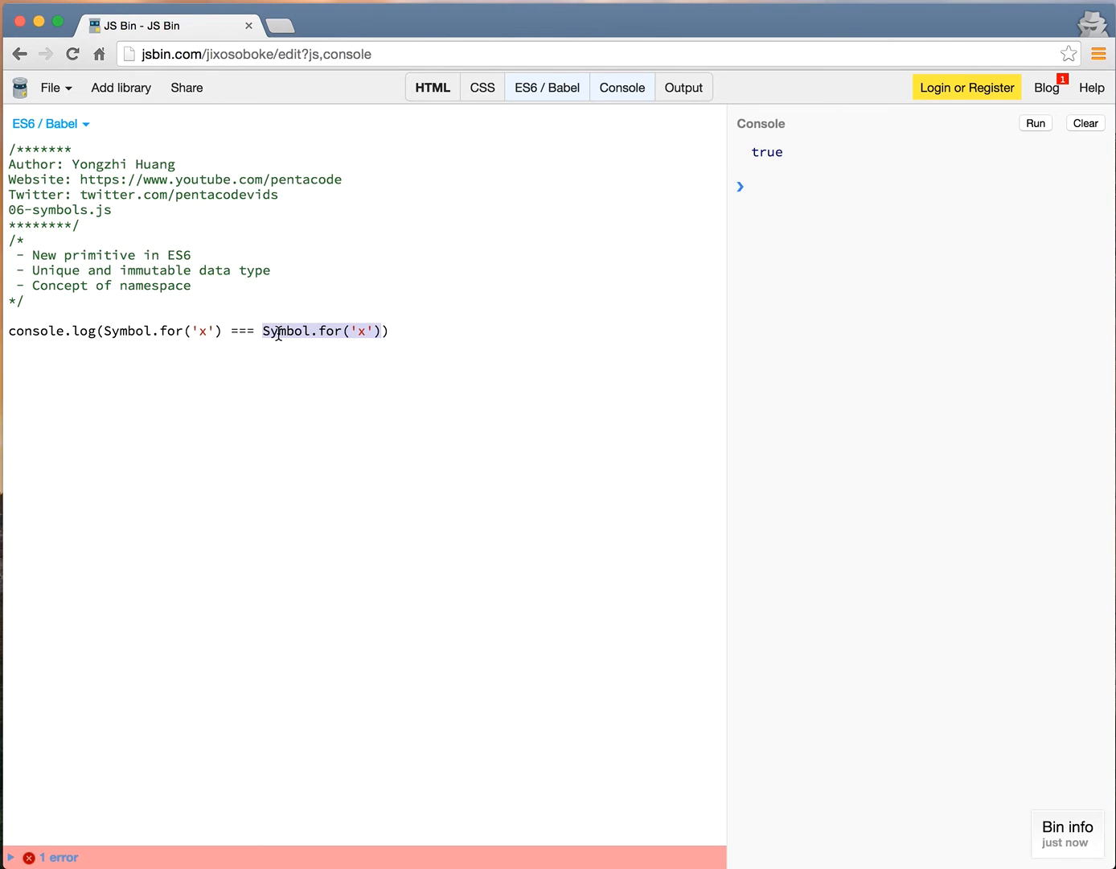
mouse_move(368, 342)
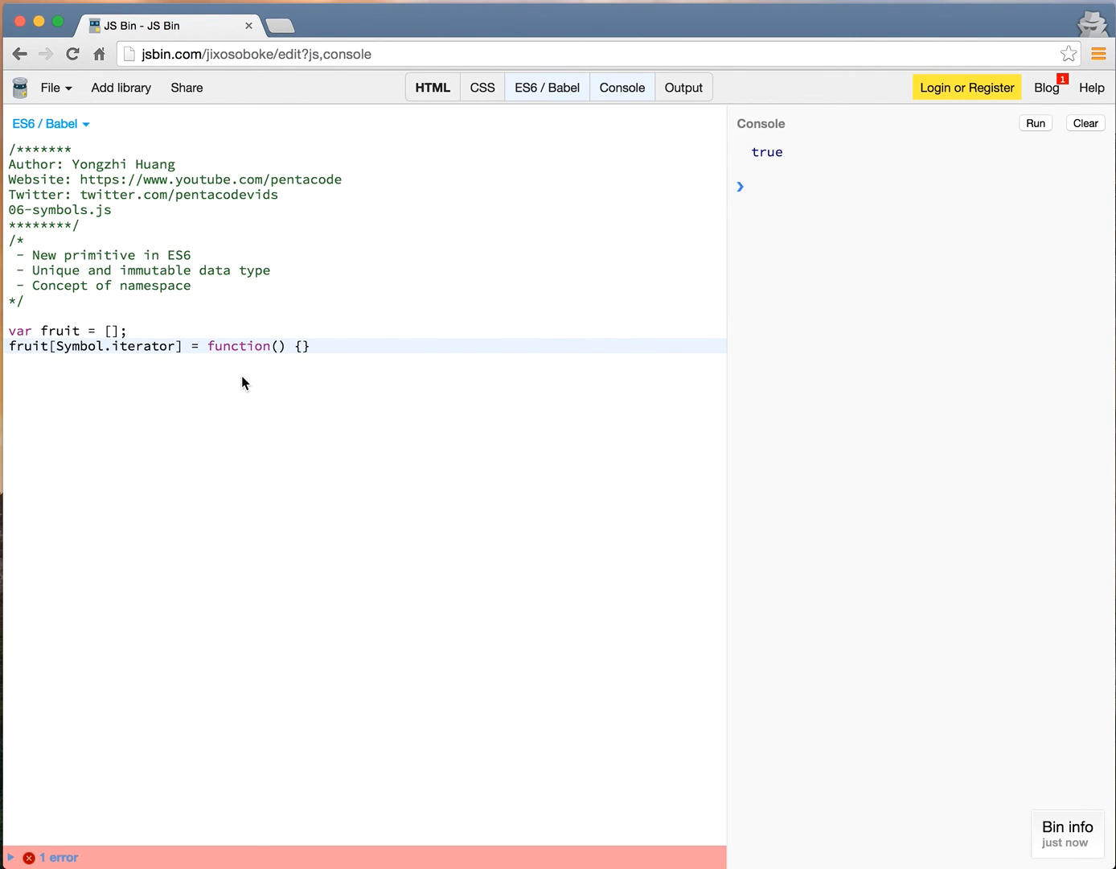
Step: Write var fruit = []; and fruit[Symbol.iterator] = function() {} in the JS editor
click(173, 346)
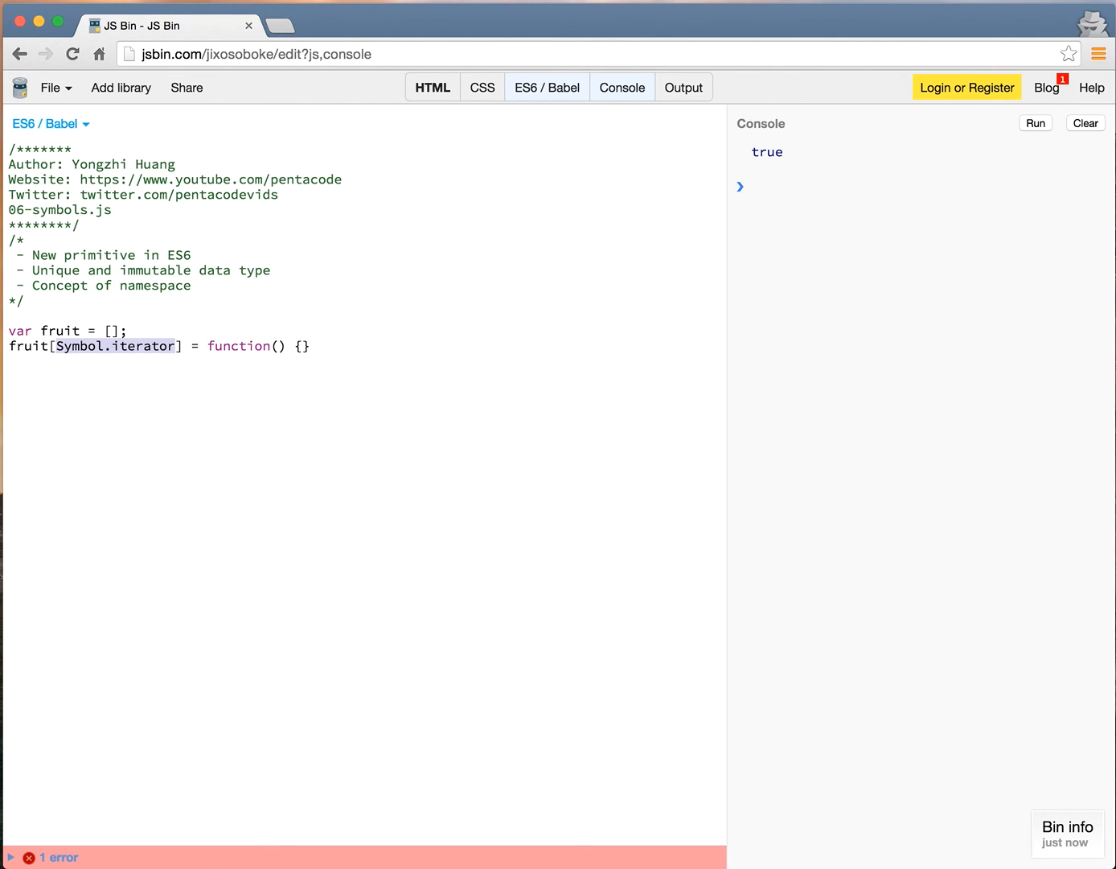
mouse_move(811, 795)
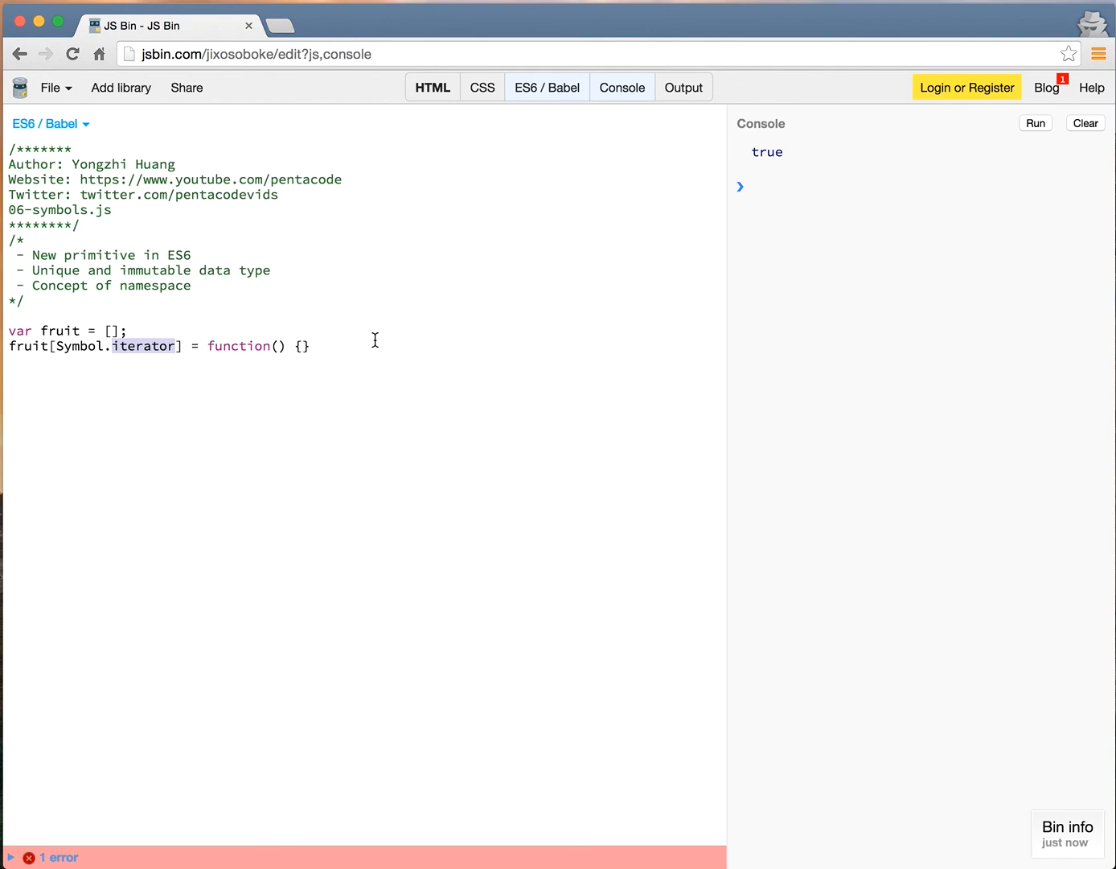
mouse_move(1112, 205)
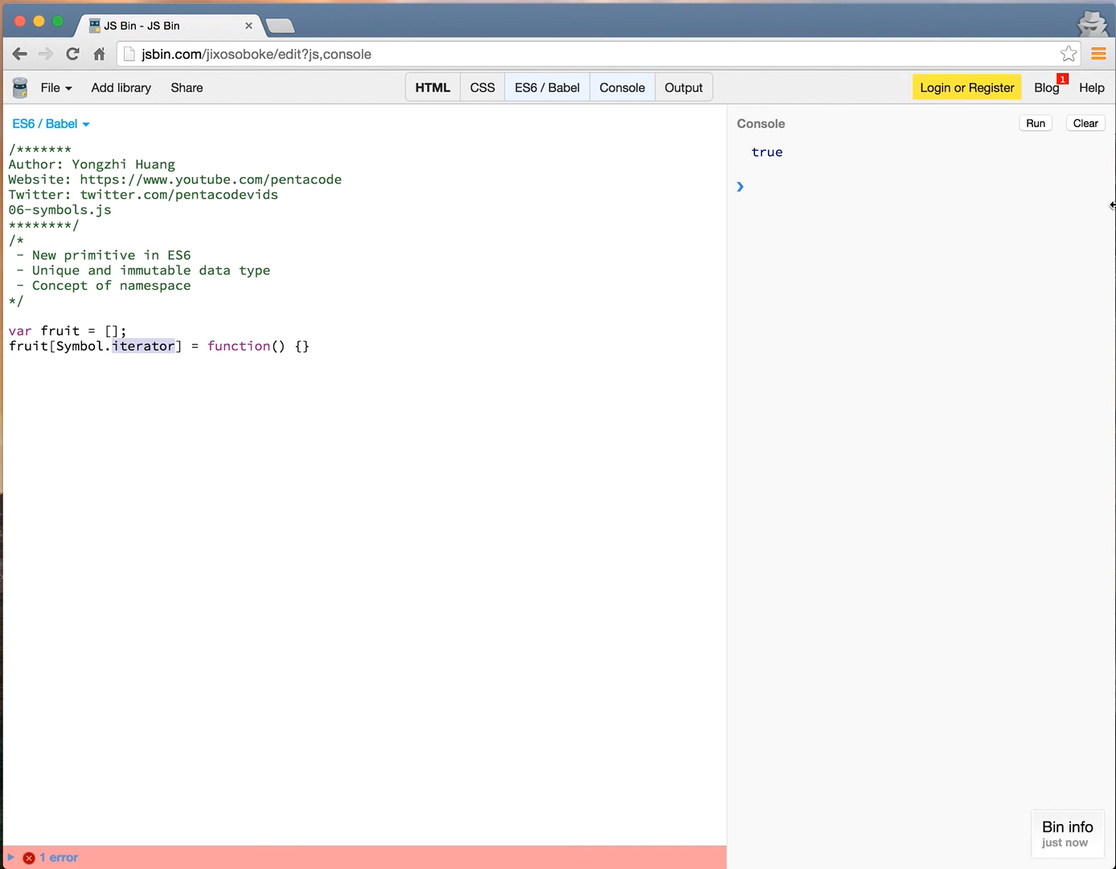